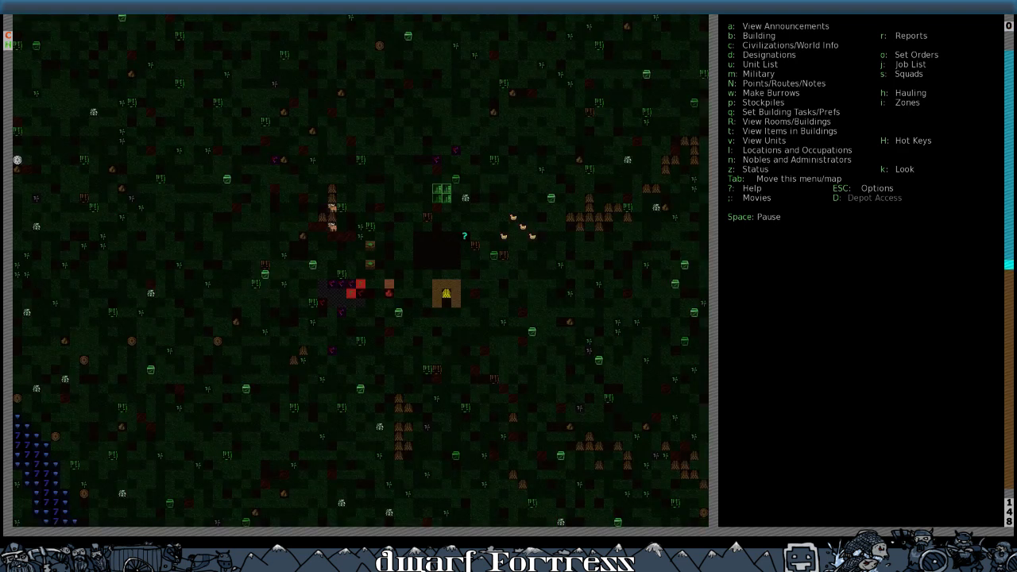
# Step: Review the Build menu, then bring up the work order search for NEST BOX
pyautogui.press('b')
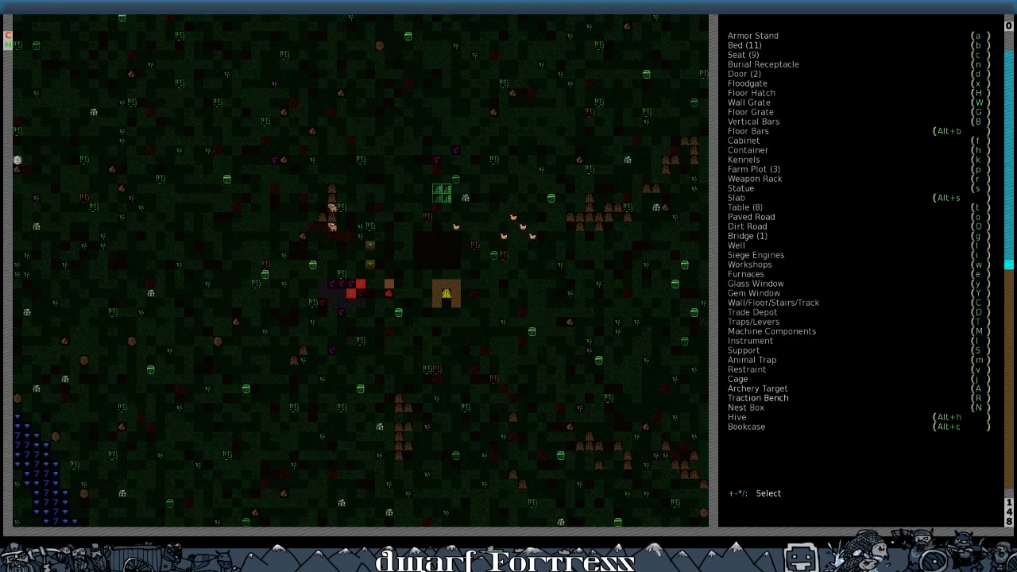
pyautogui.press('Escape')
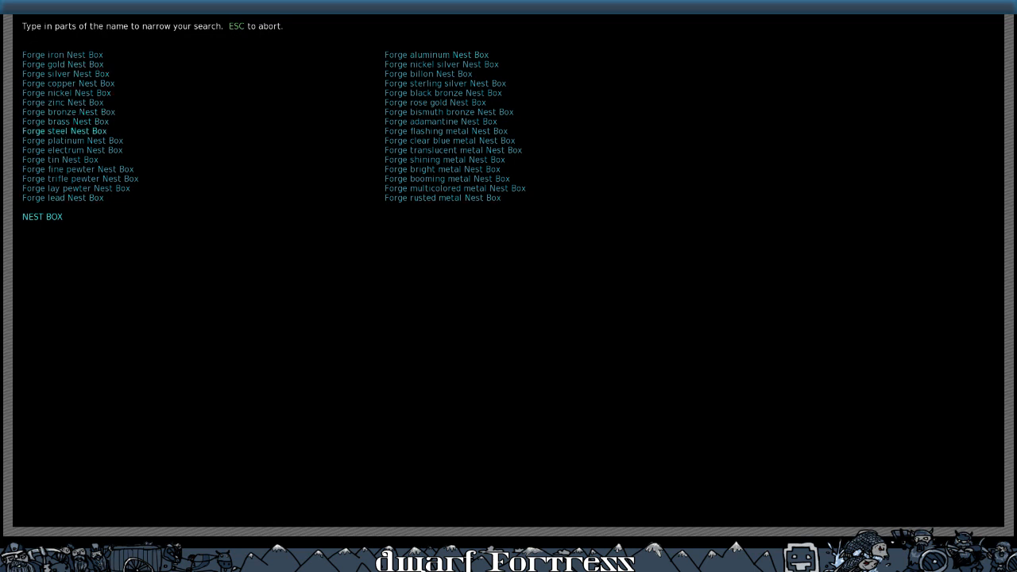
# Step: Browse the forged Nest Box results and filter the search to WOOD NEST
pyautogui.press('down')
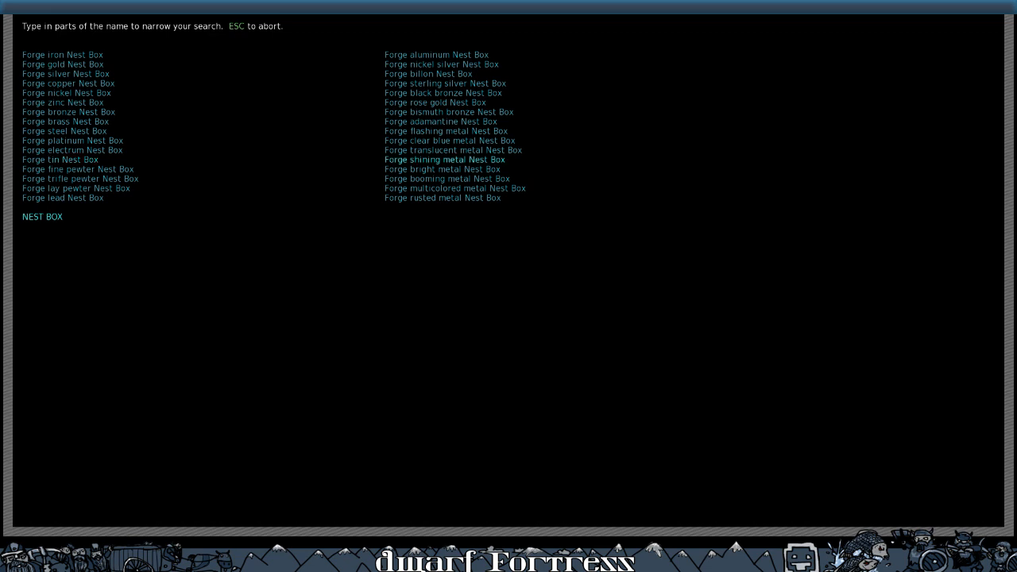
pyautogui.press('up')
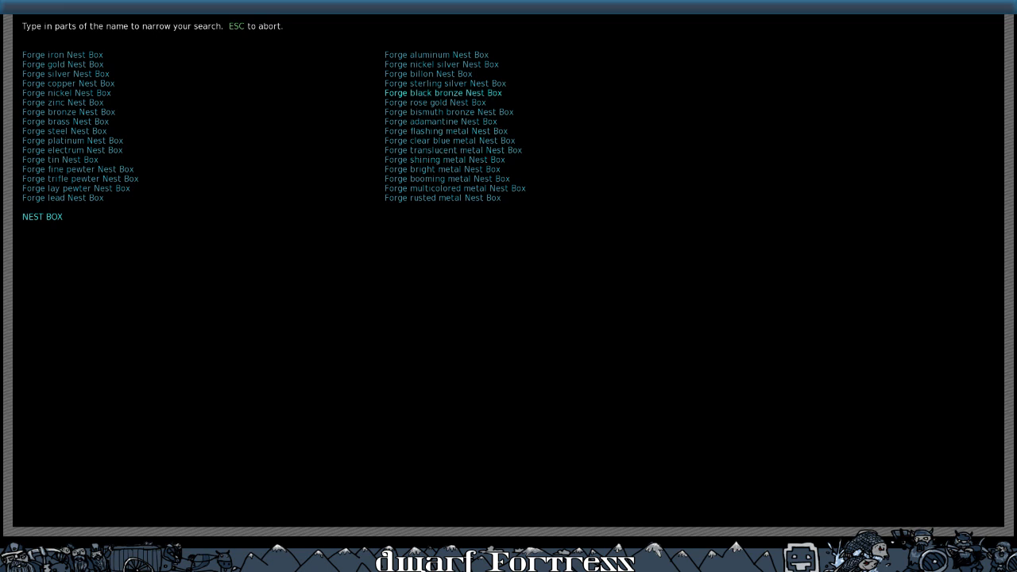
pyautogui.write('WO')
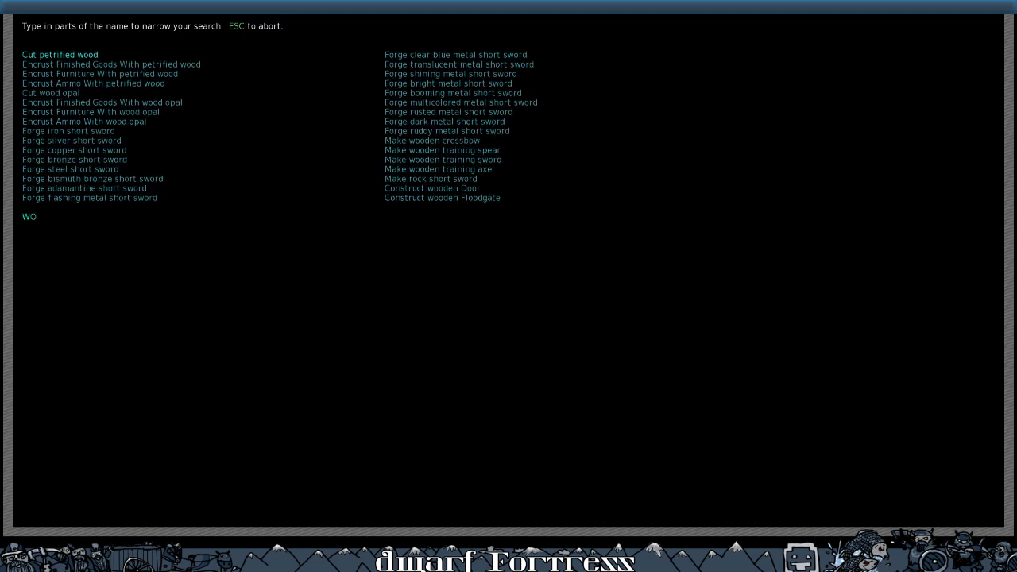
pyautogui.write('OD NEST')
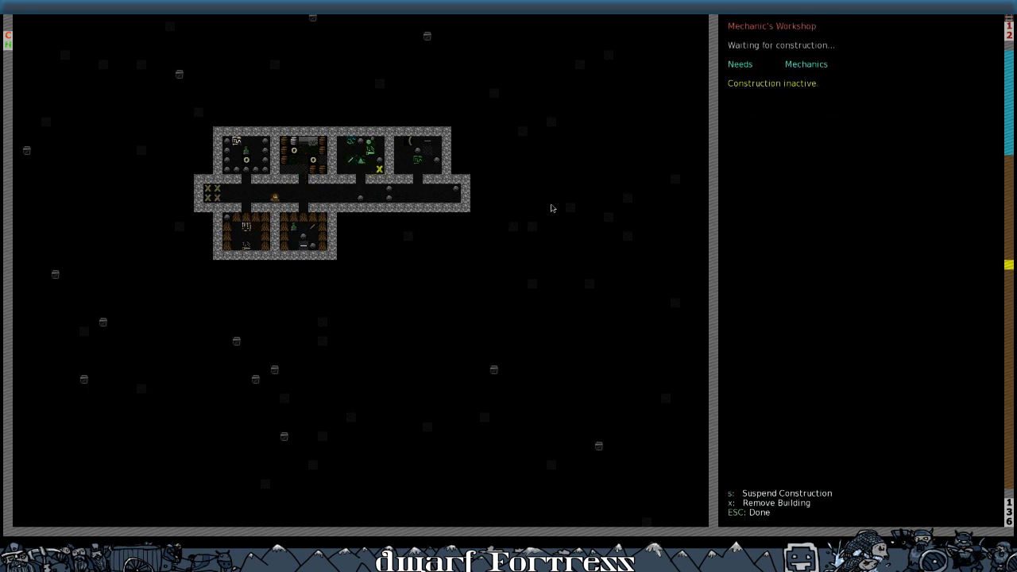
# Step: Leave the Mechanic's Workshop details and return to the fortress overview
pyautogui.press('Escape')
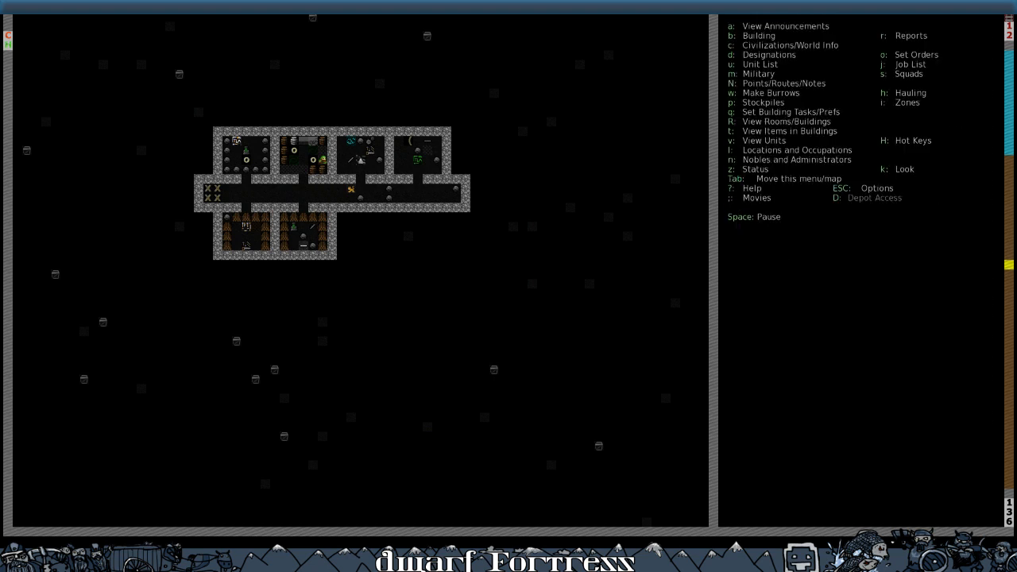
# Step: Designate a rectangle beside the underground rooms to be mined out
pyautogui.press('d')
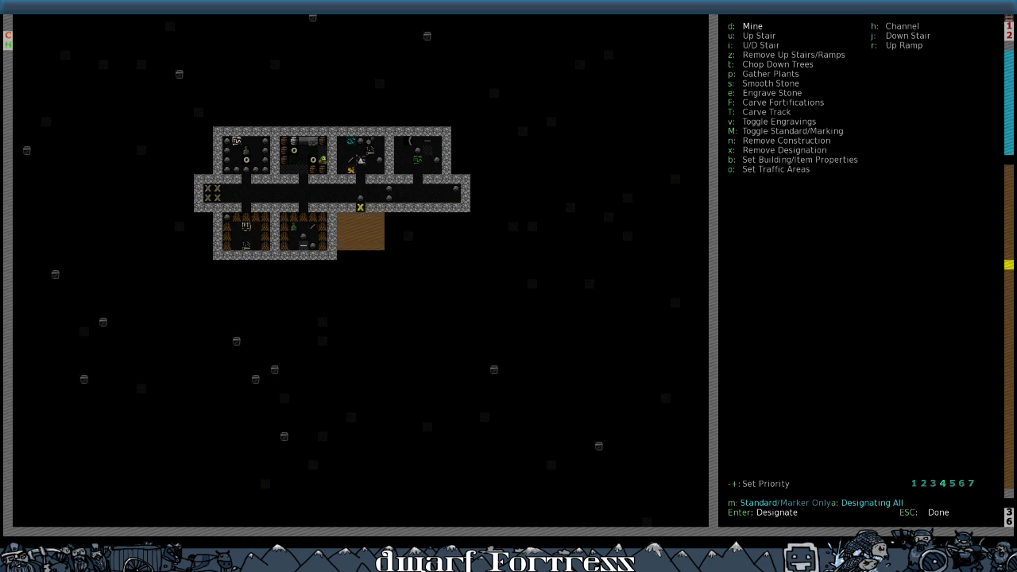
pyautogui.press('Escape')
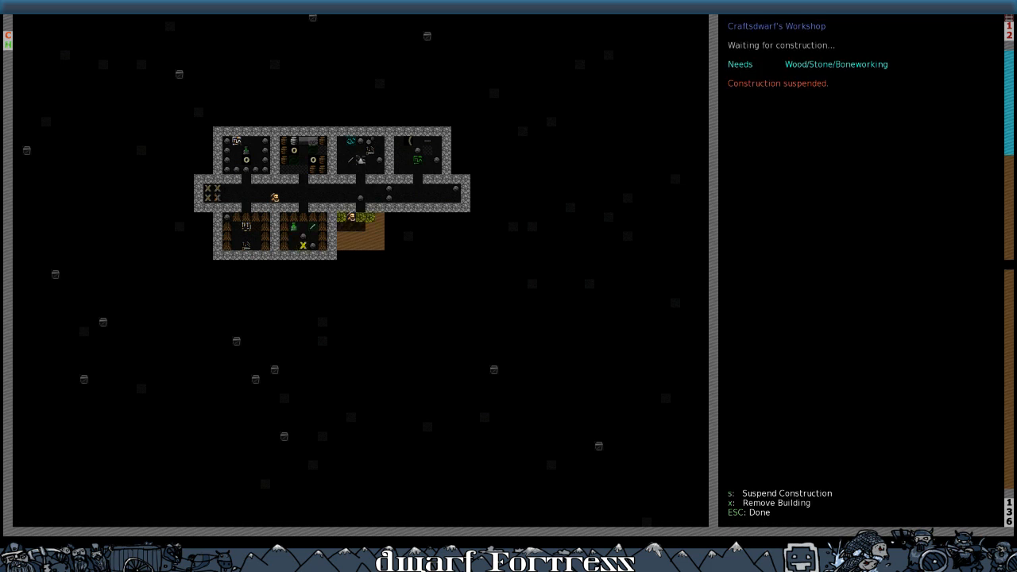
# Step: Leave the Craftsdwarf's Workshop, browse the workshop types, and go to the surface farm plot's crops
pyautogui.press('Escape')
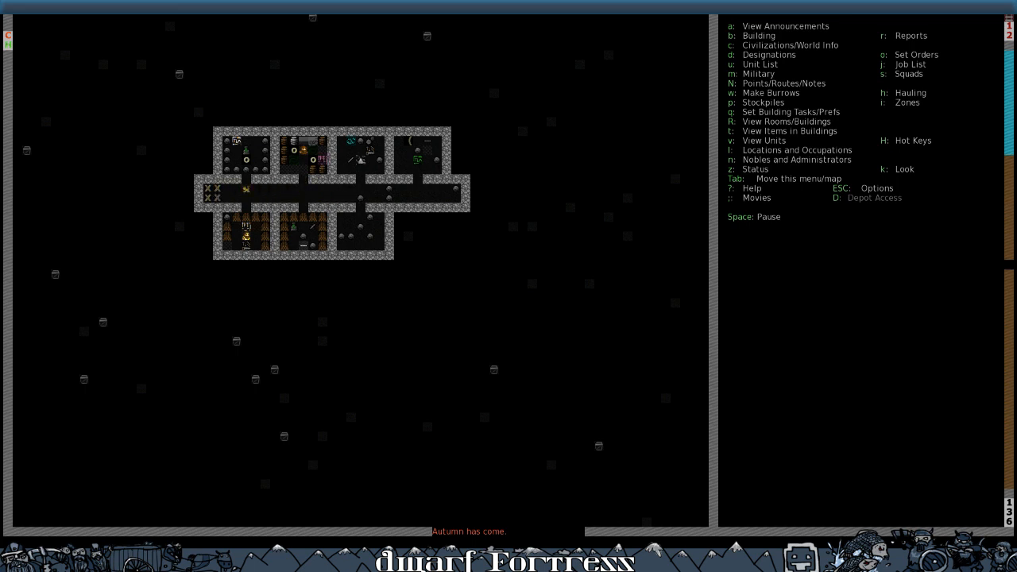
pyautogui.press('b')
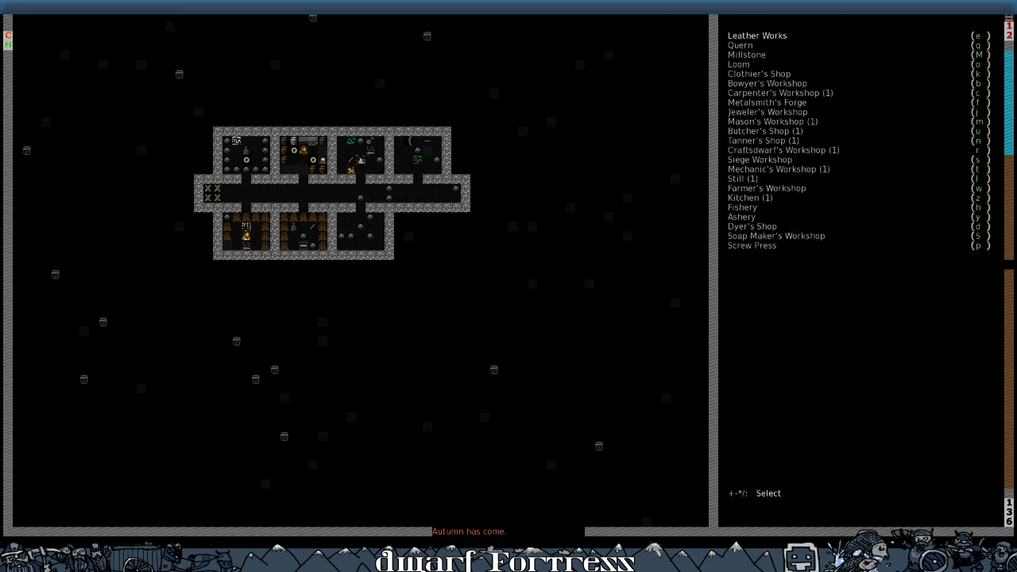
pyautogui.click(766, 83)
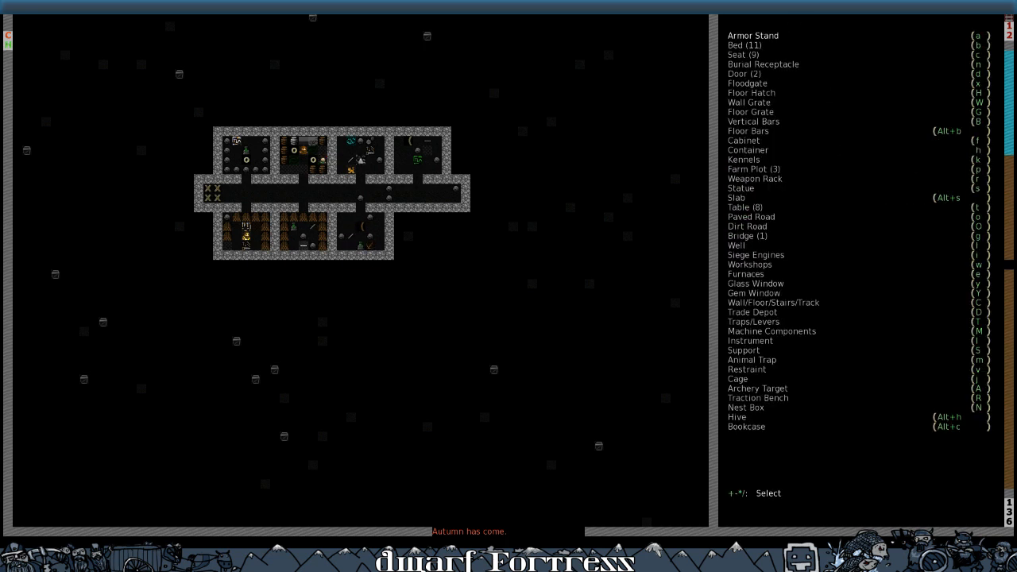
pyautogui.press('Escape')
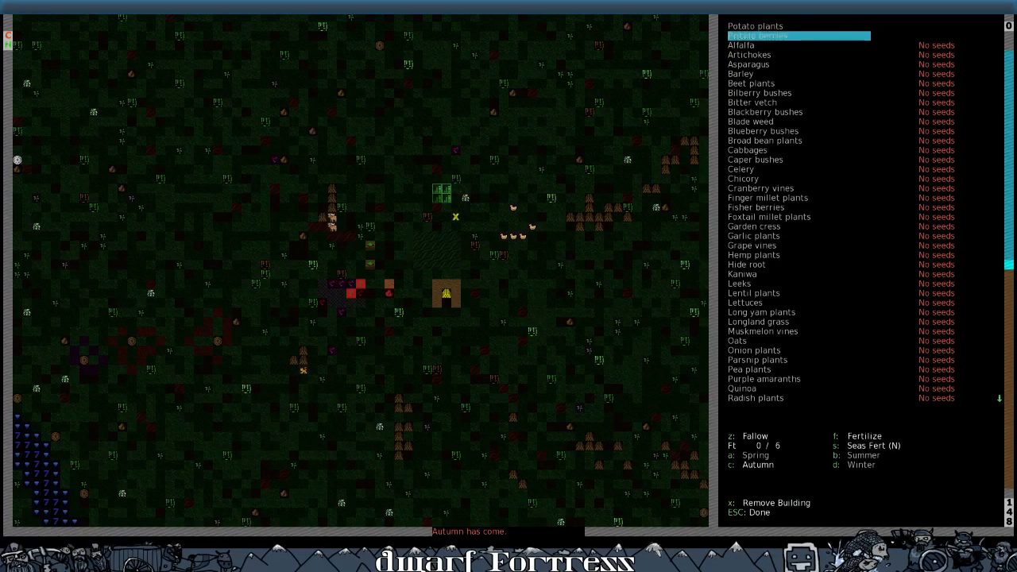
pyautogui.moveTo(491, 178)
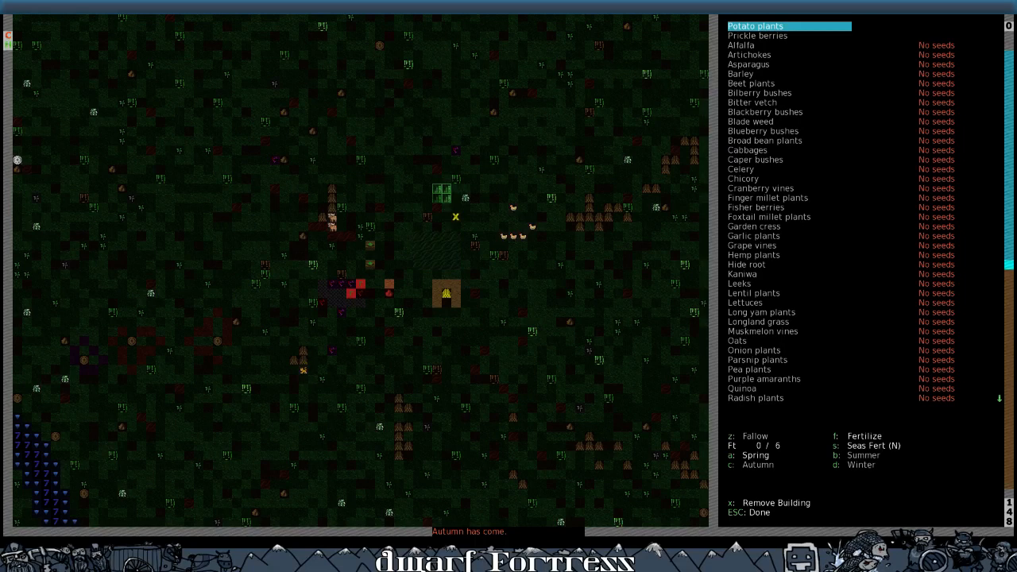
# Step: Look through the farm plot's crop list, keep Potato plants, and close the plot
pyautogui.press('down')
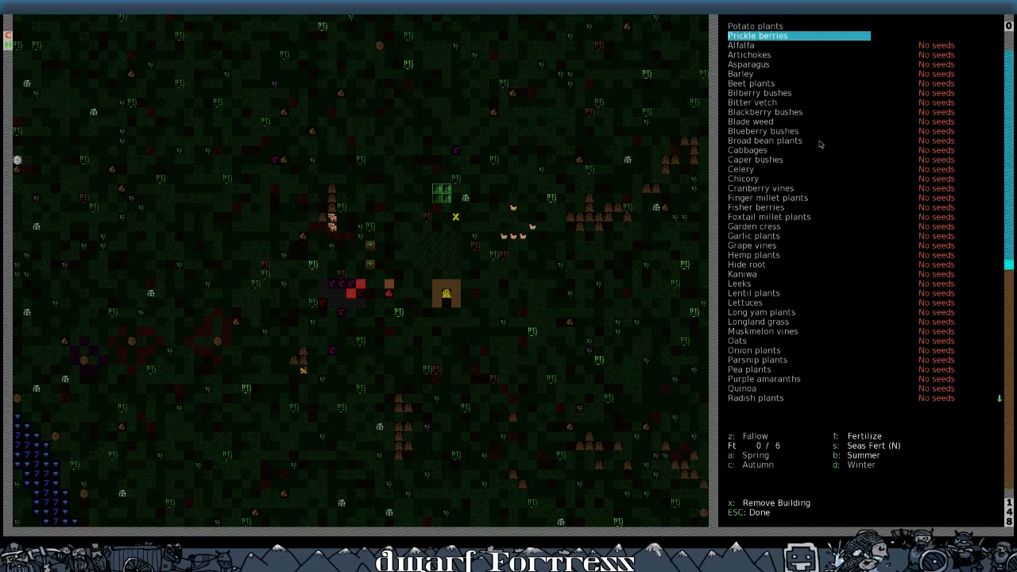
pyautogui.press('up')
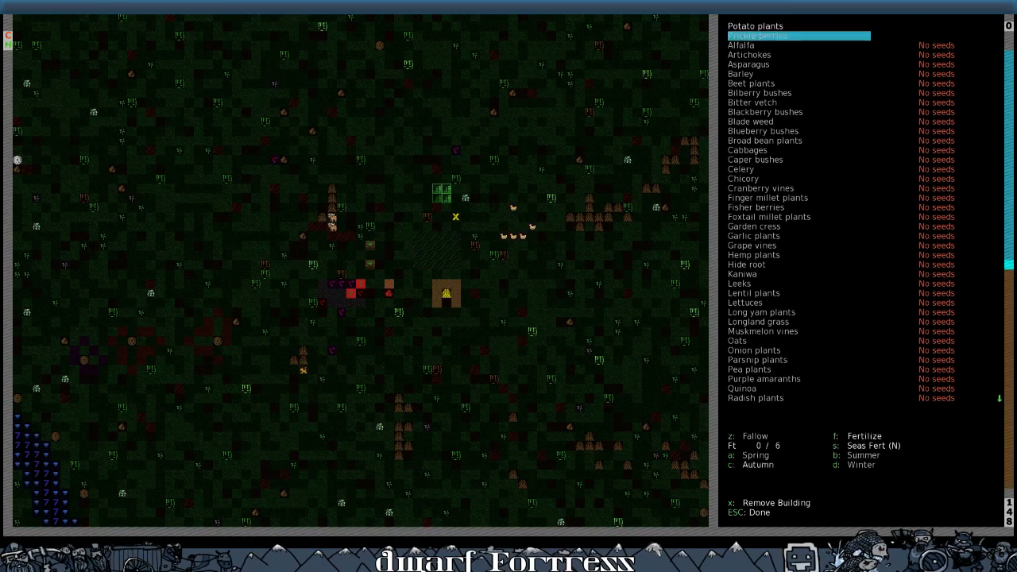
pyautogui.press('Escape')
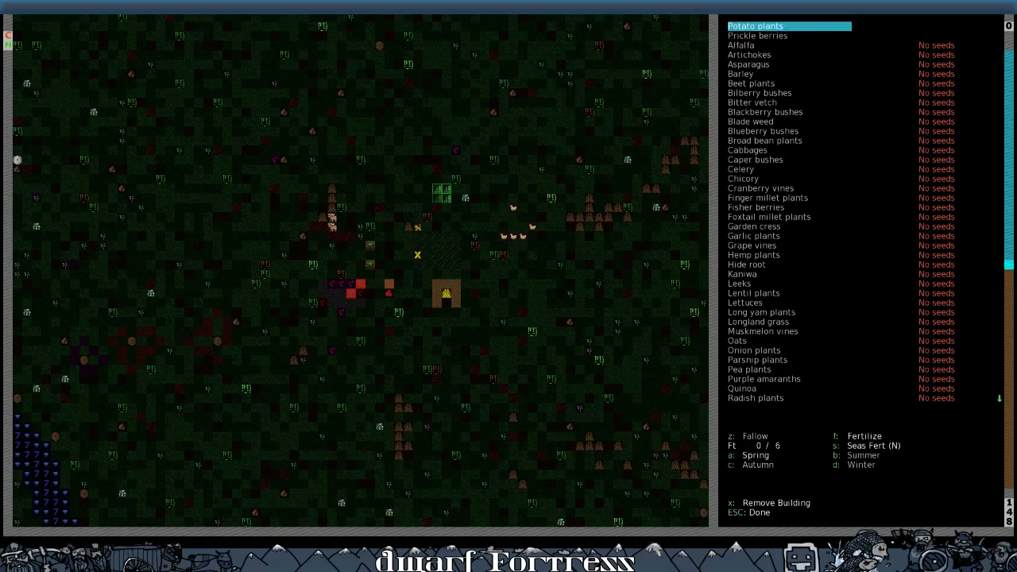
pyautogui.press('Escape')
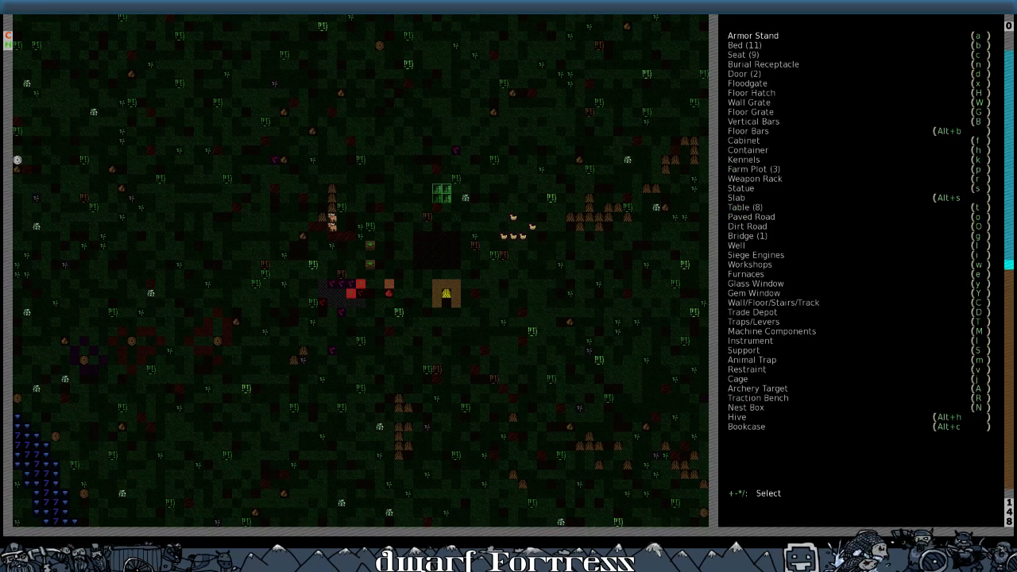
# Step: Place stone wall runs above and beside the green surface farm plot
pyautogui.click(771, 302)
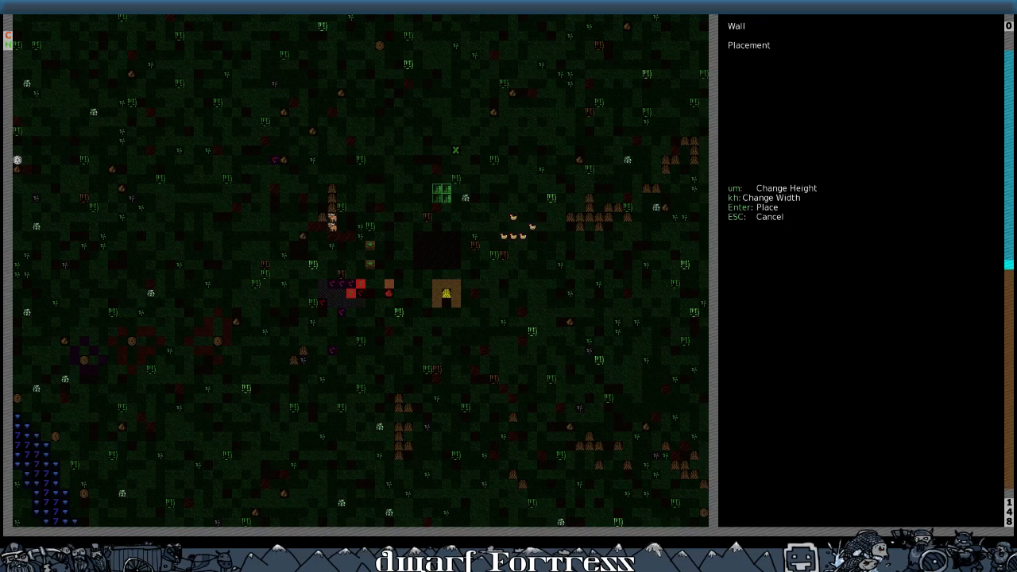
pyautogui.press('k')
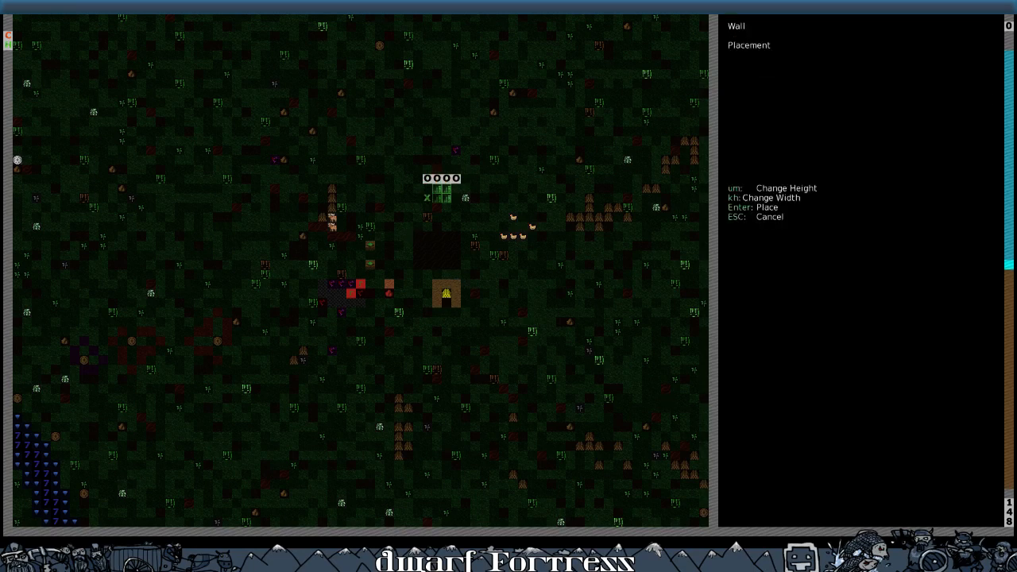
pyautogui.press('Return')
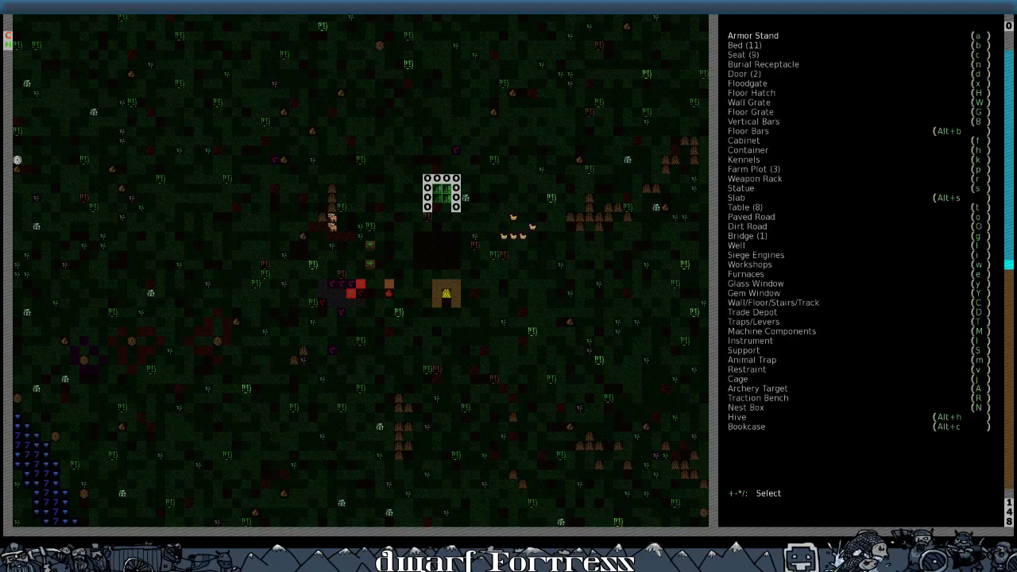
pyautogui.press('Escape')
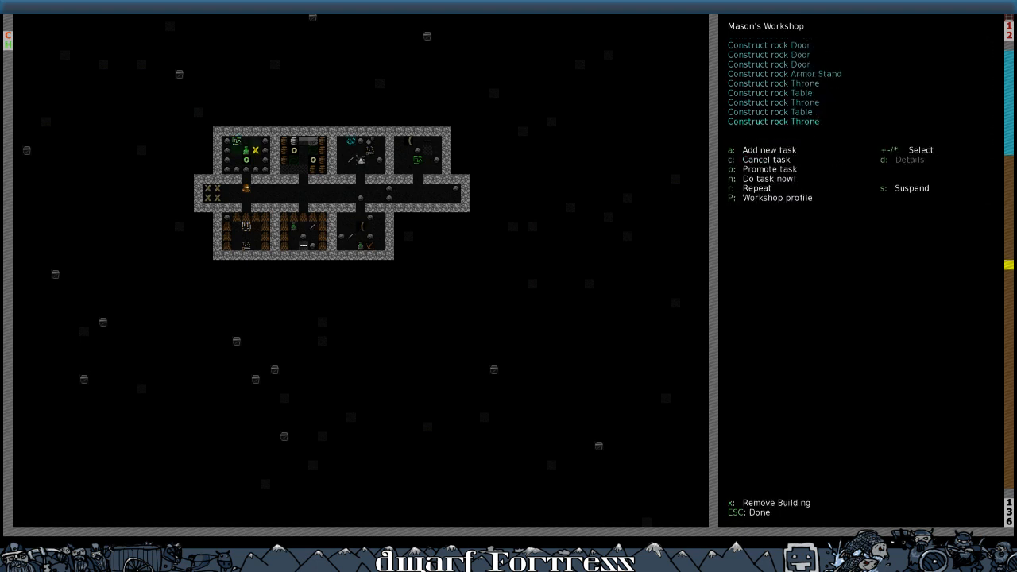
# Step: Close the Mason's Workshop queue and mark a second zone beside the walled farm plot
pyautogui.press('Escape')
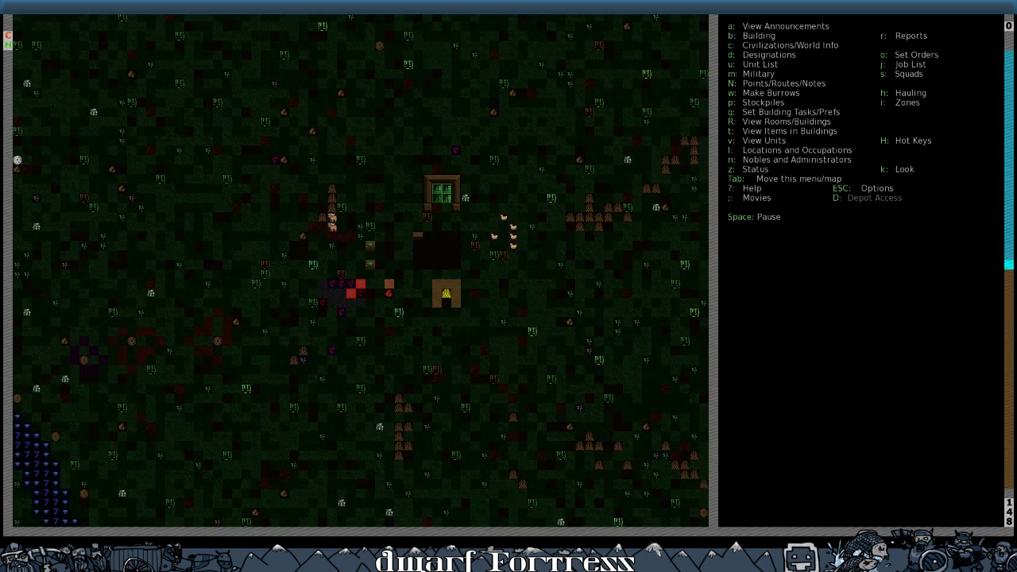
pyautogui.click(442, 190)
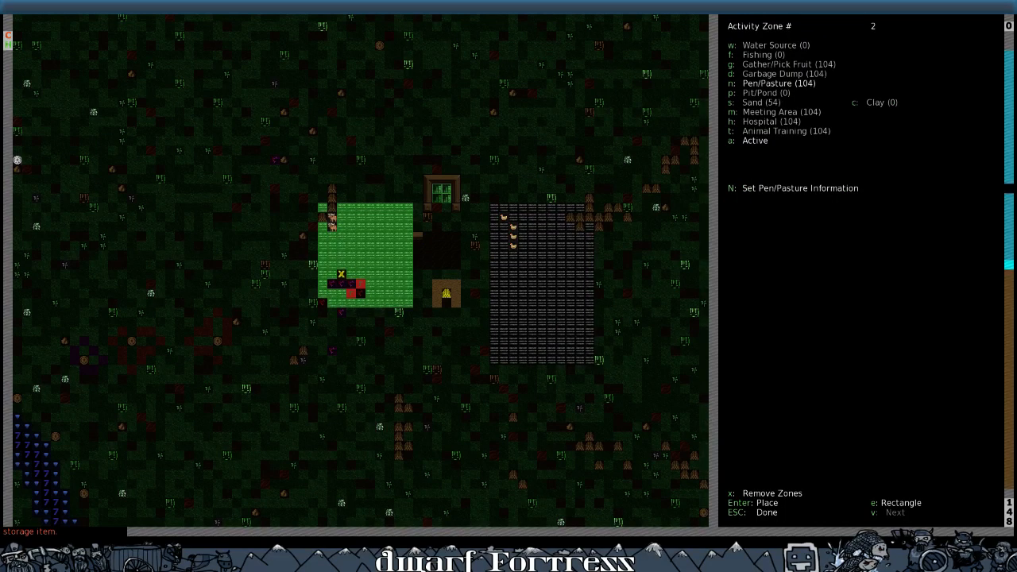
# Step: Finish the pasture zone and start a wall line along the enclosure's west side
pyautogui.press('Escape')
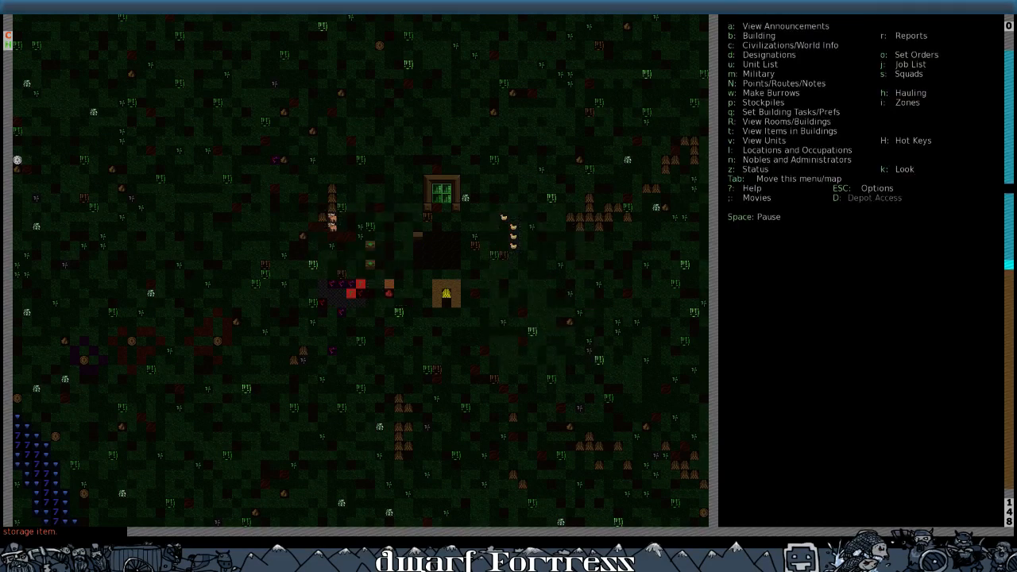
pyautogui.press('b')
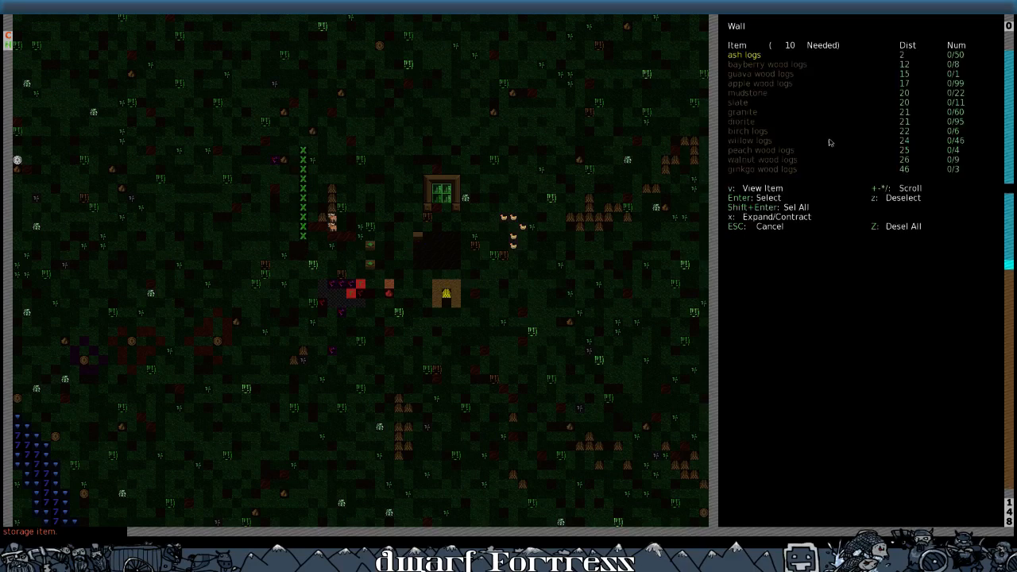
# Step: Build apple wood log walls down the west side and along the south edge of the enclosure
pyautogui.press('down')
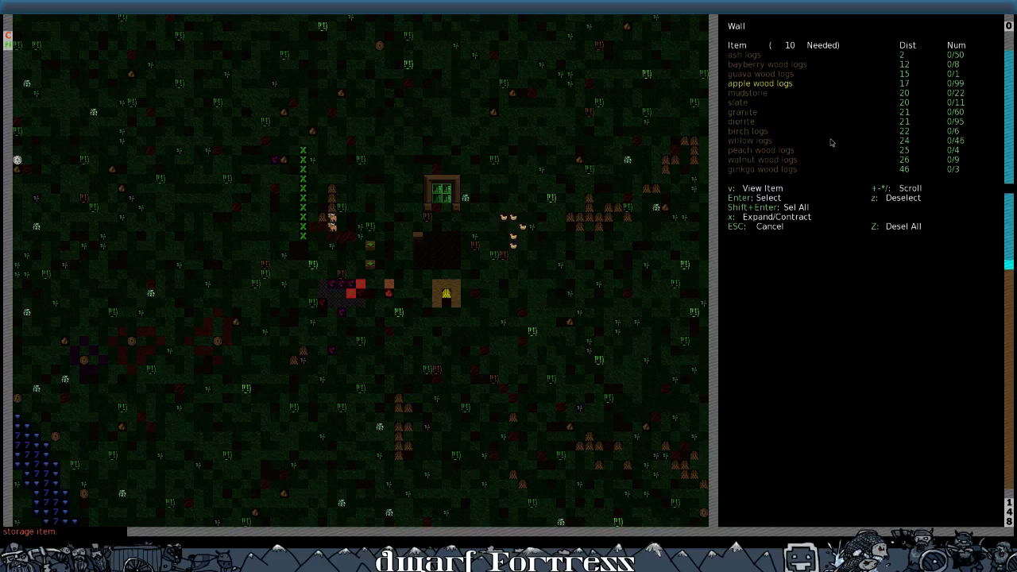
pyautogui.press('Enter')
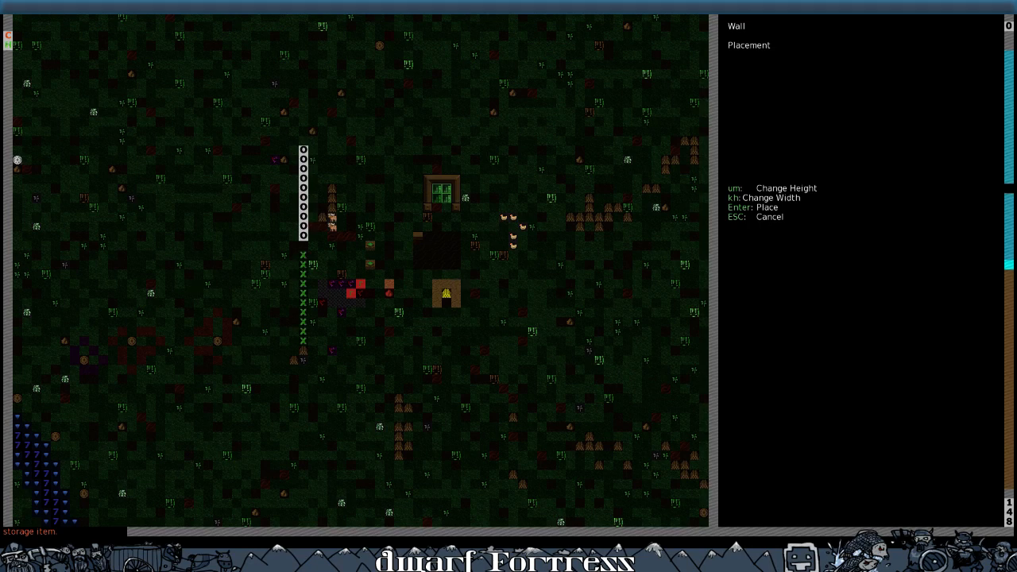
pyautogui.press('Enter')
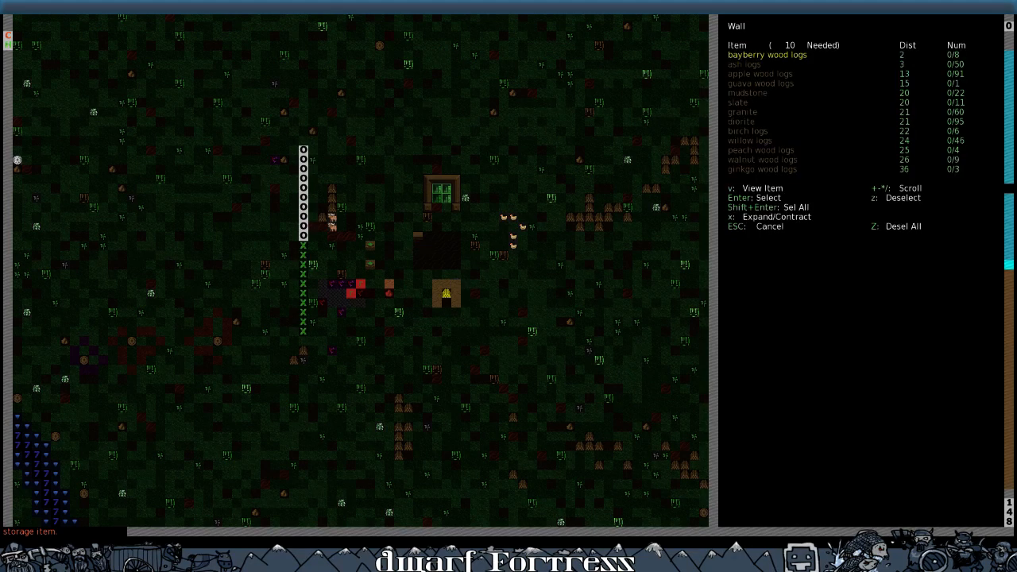
pyautogui.press('Escape')
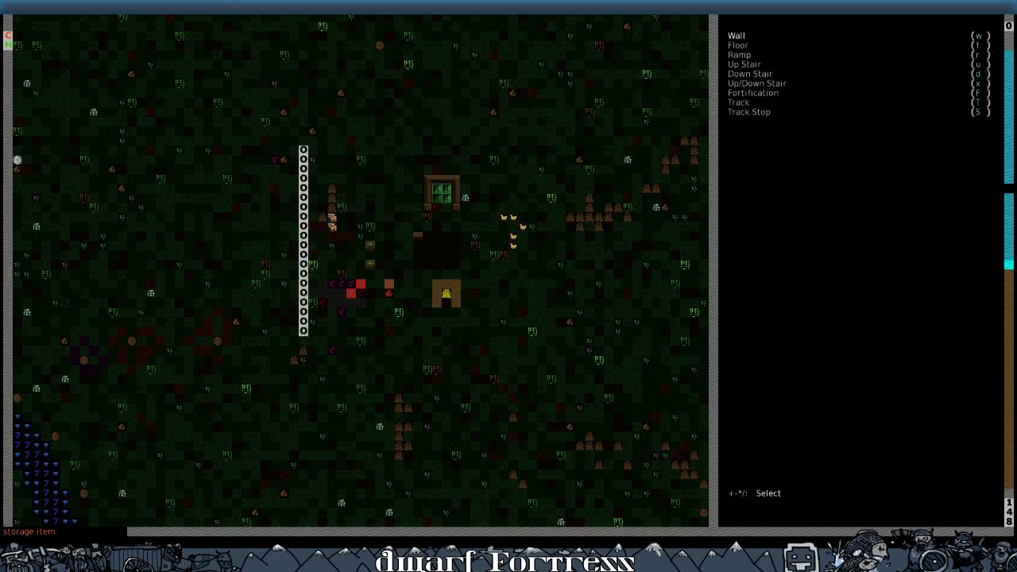
pyautogui.click(736, 35)
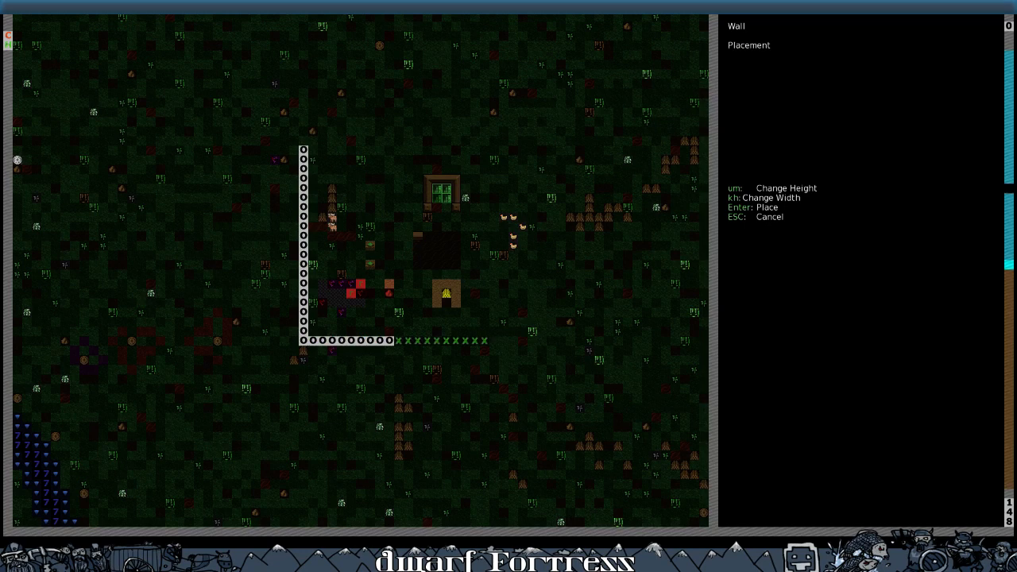
pyautogui.press('Enter')
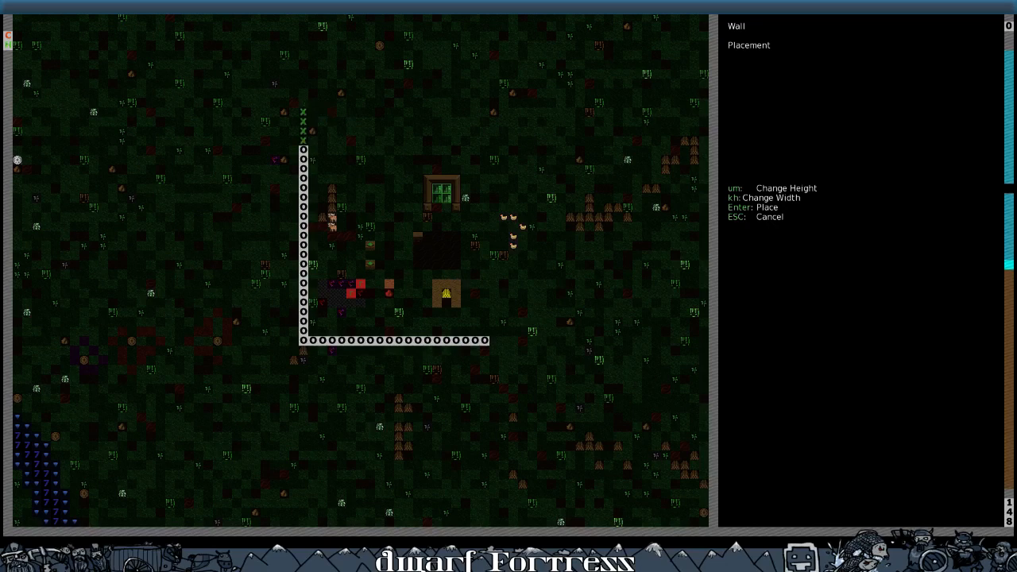
# Step: Place the short northern extension and the north wall section, both built from logs
pyautogui.press('Enter')
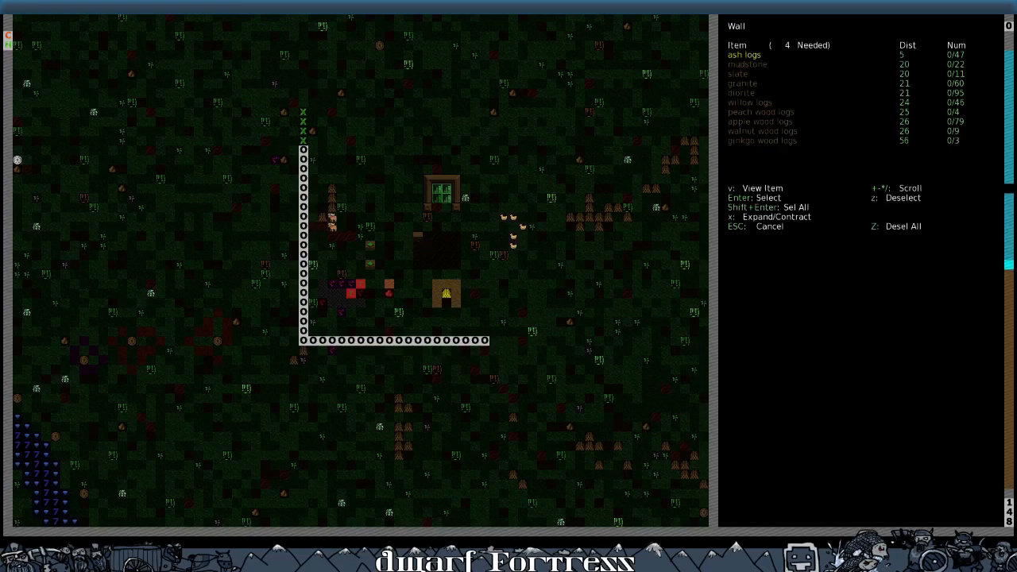
pyautogui.press('Enter')
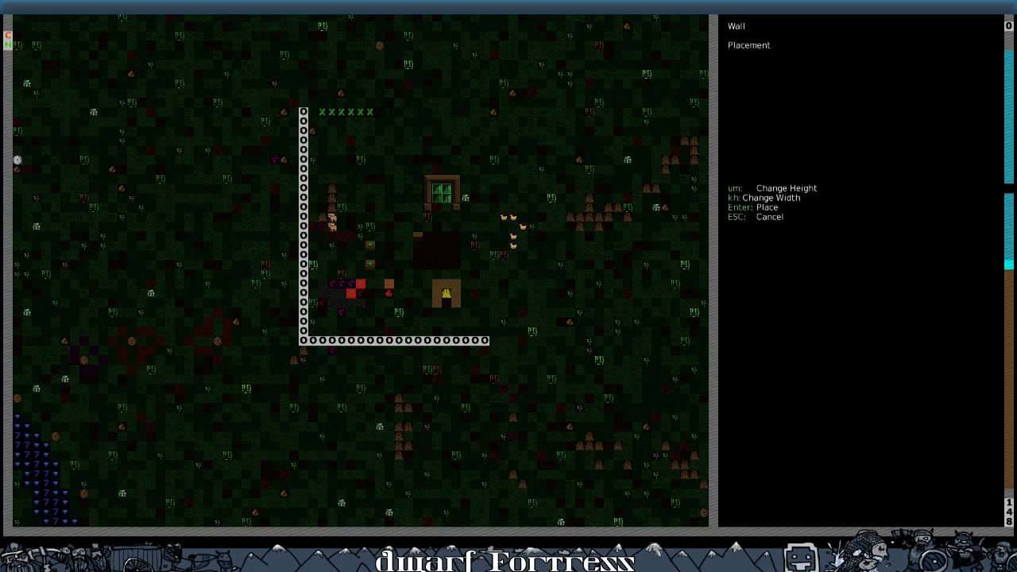
pyautogui.press('Enter')
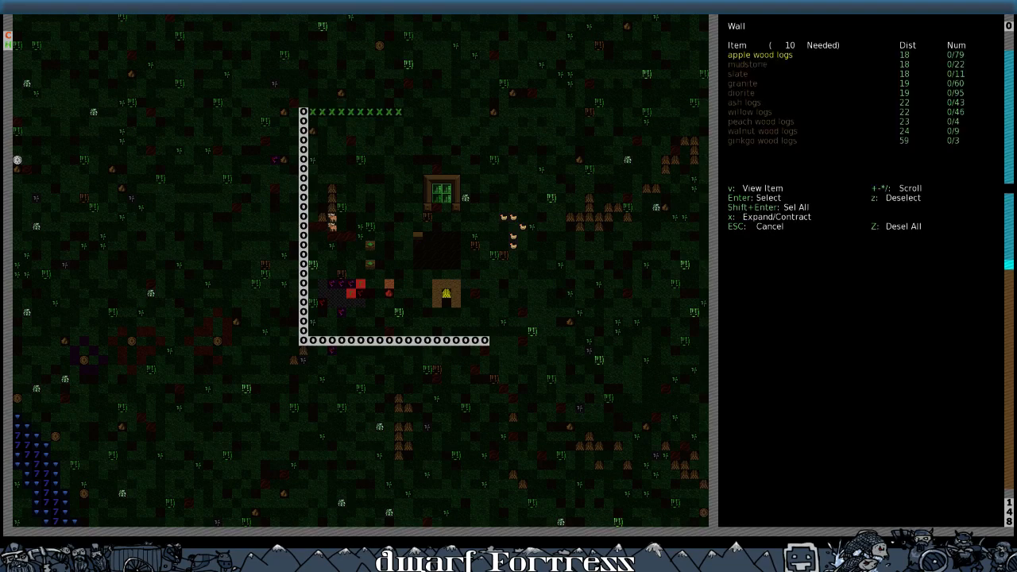
pyautogui.press('Enter')
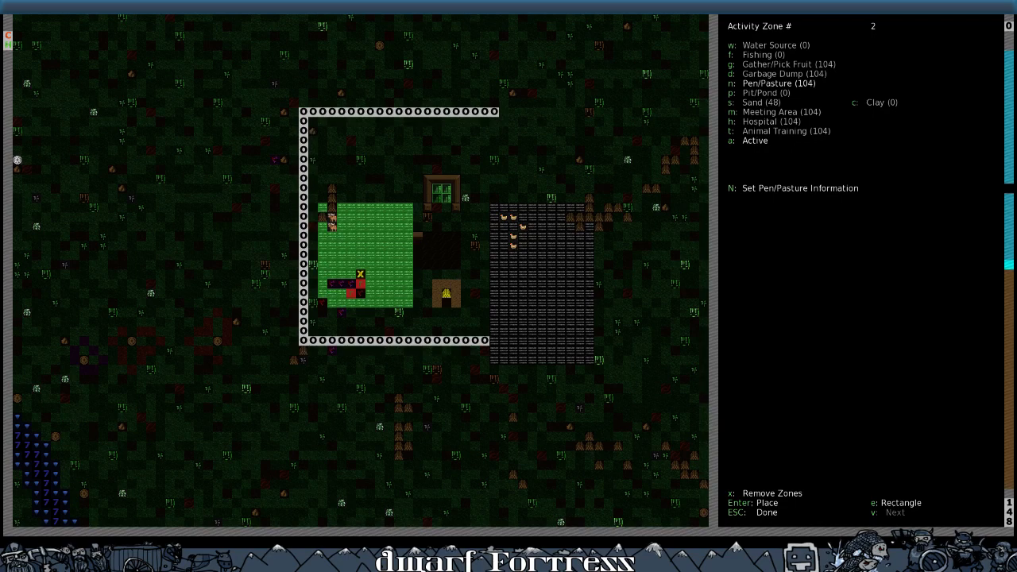
# Step: Leave the zones view to resume wall construction on the east side
pyautogui.press('Escape')
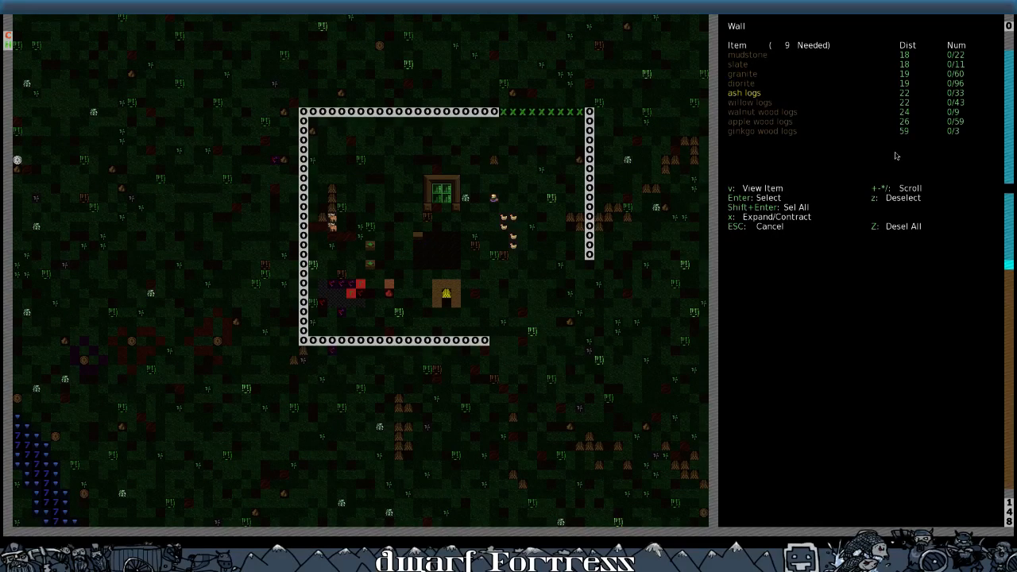
# Step: Confirm log material for the top-right and east wall sections, completing the ring
pyautogui.press('Enter')
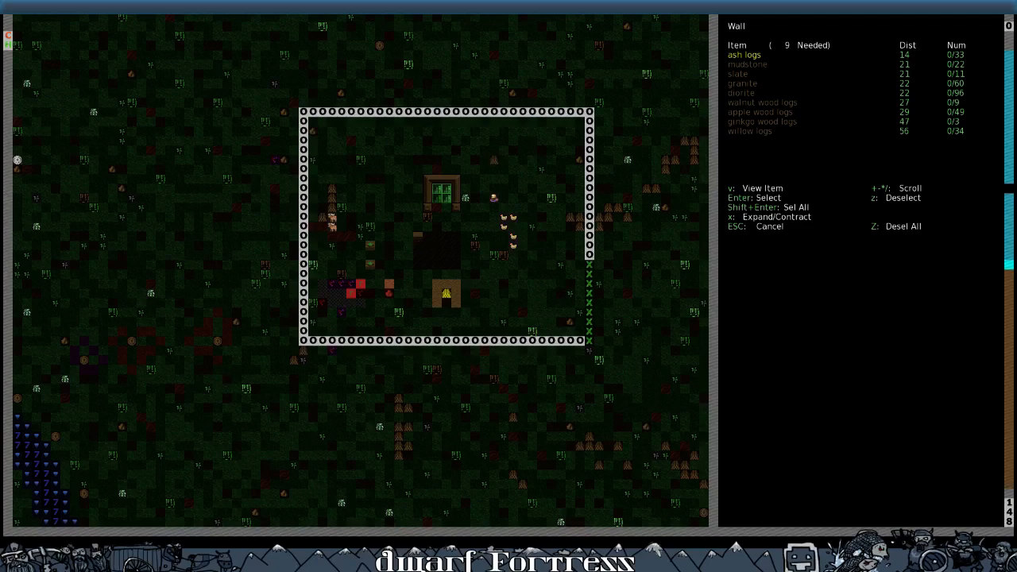
pyautogui.press('Escape')
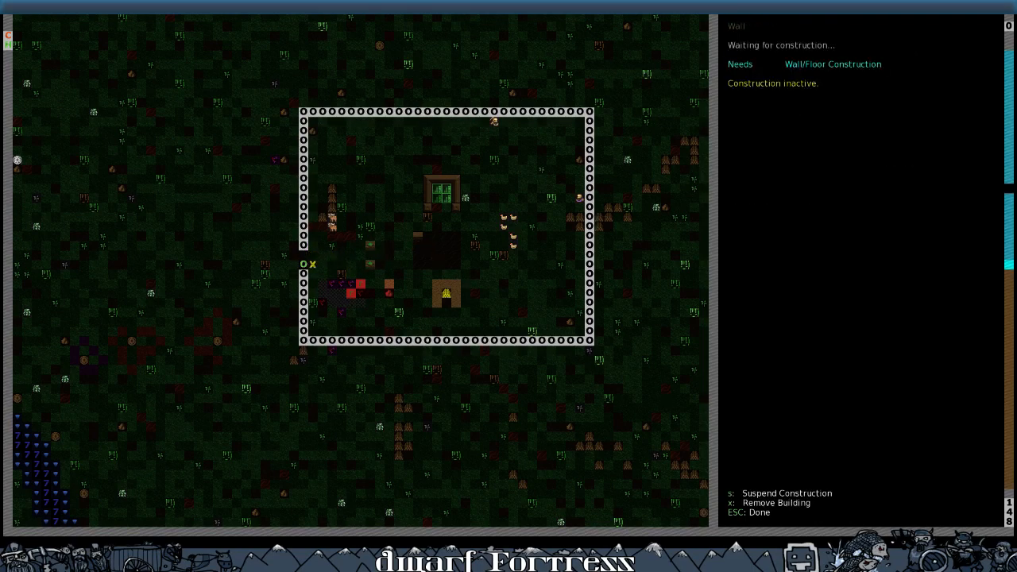
pyautogui.press('Escape')
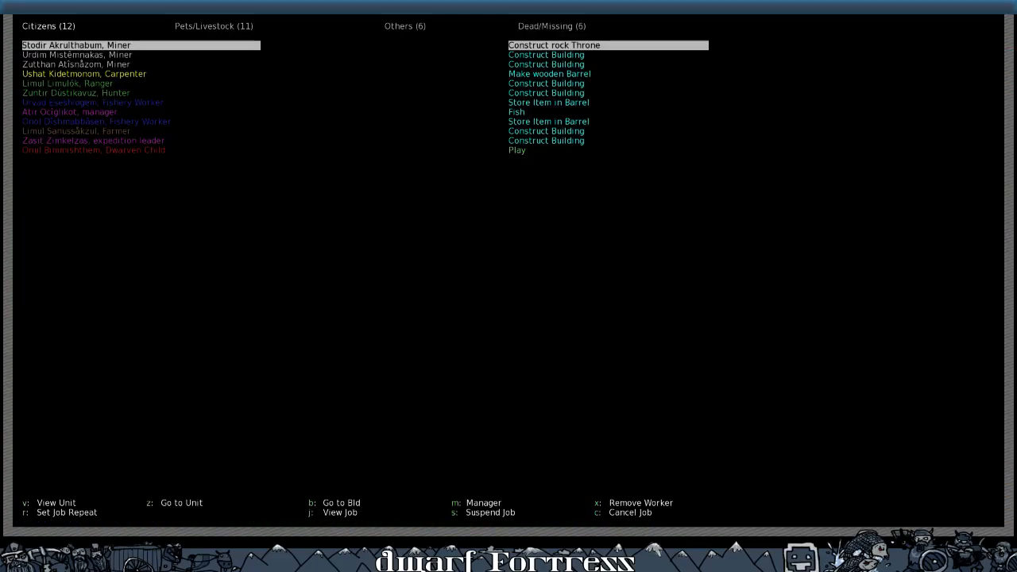
# Step: Leave the citizen list to head underground toward the Craftsdwarf's Workshop
pyautogui.press('Escape')
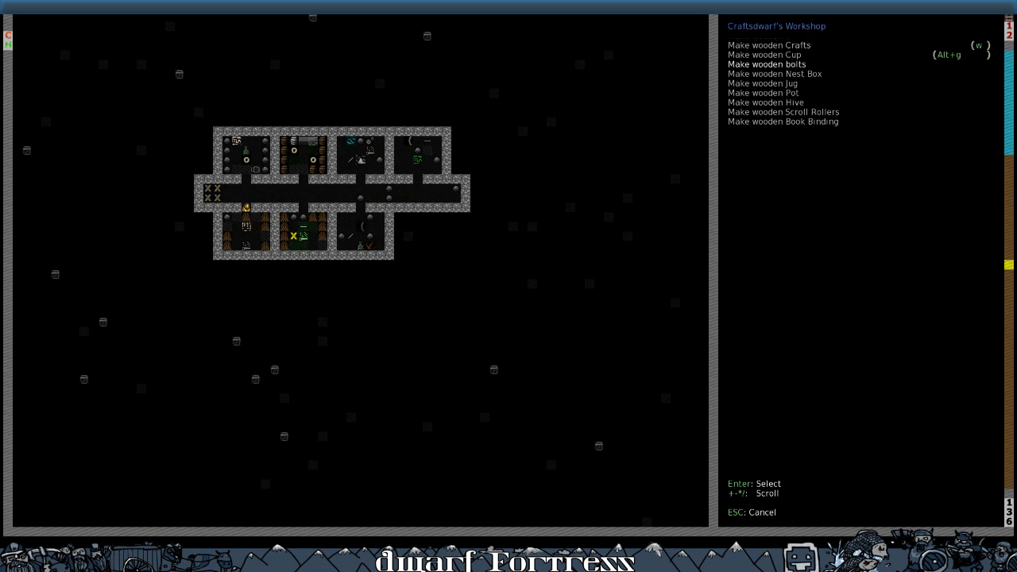
# Step: Browse the Craftsdwarf's wooden item options, then leave the list
pyautogui.press('down')
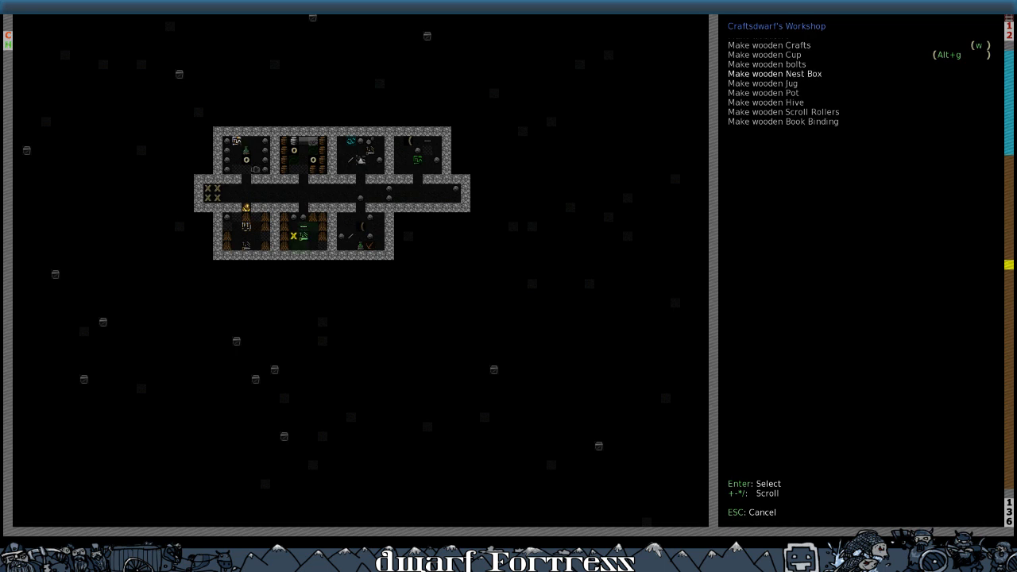
pyautogui.press('up')
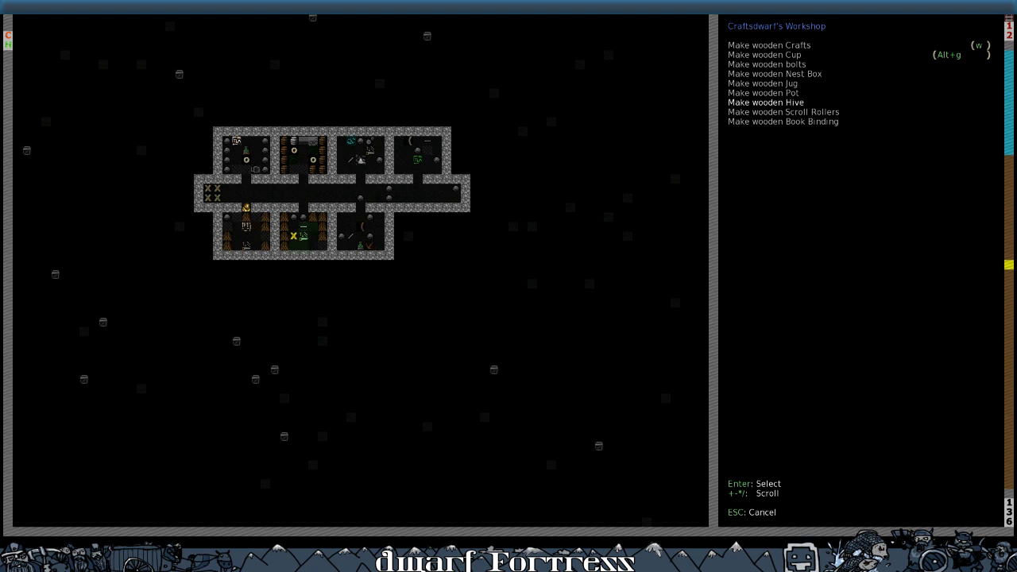
pyautogui.press('Escape')
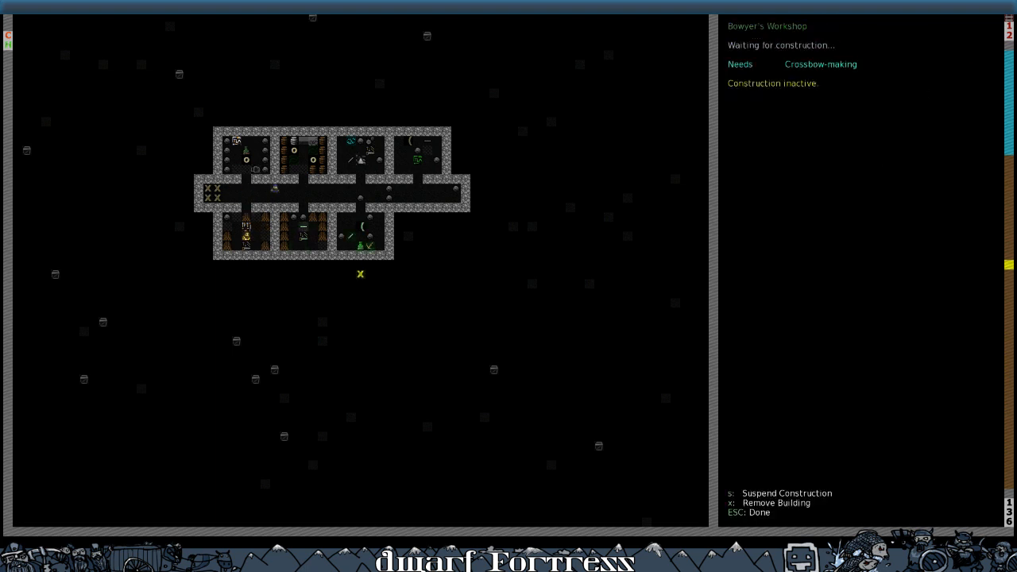
# Step: Check the Still's queued brew-drink-from-plant task, then start positioning a bed
pyautogui.press('Escape')
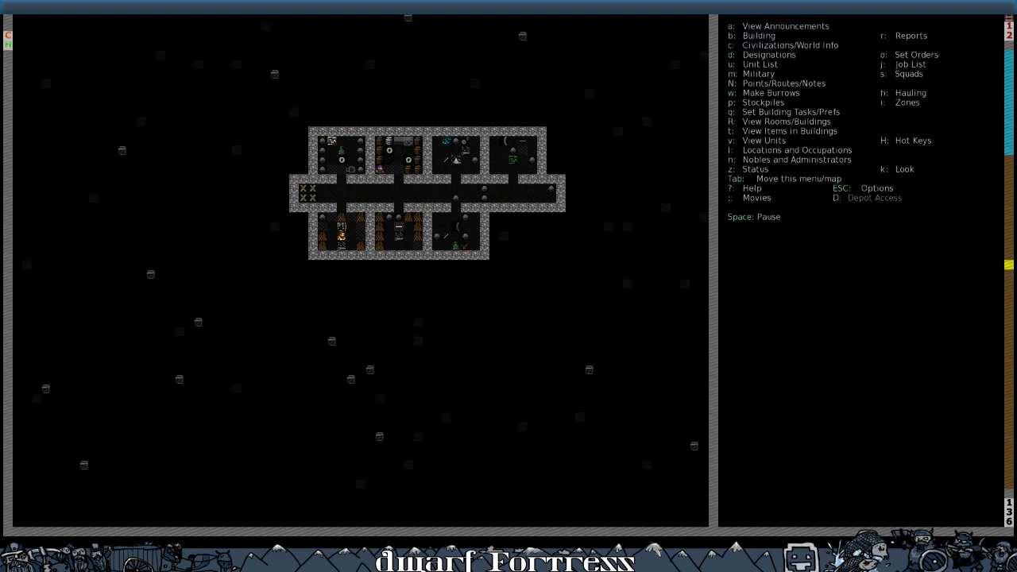
pyautogui.click(395, 146)
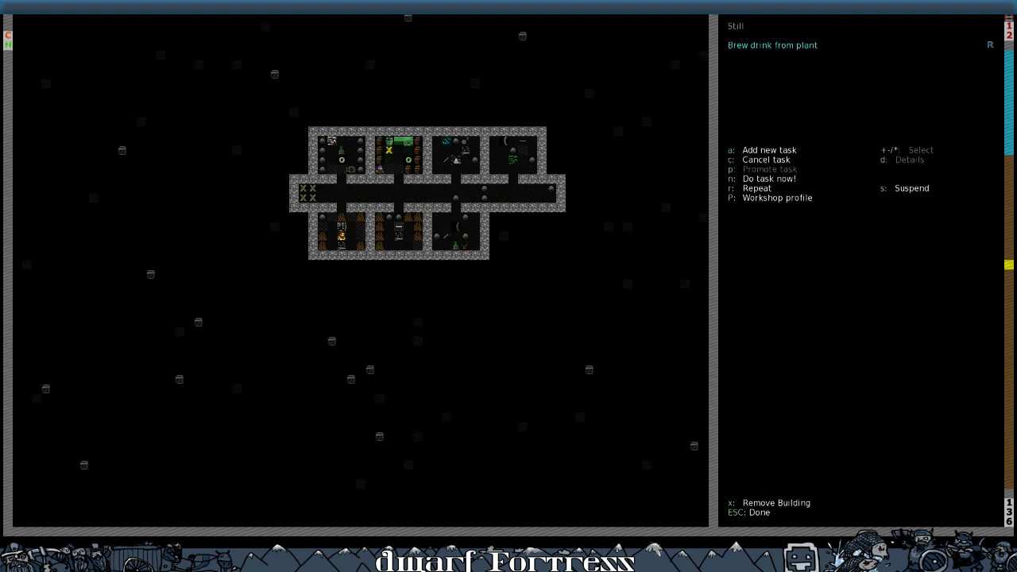
pyautogui.press('Escape')
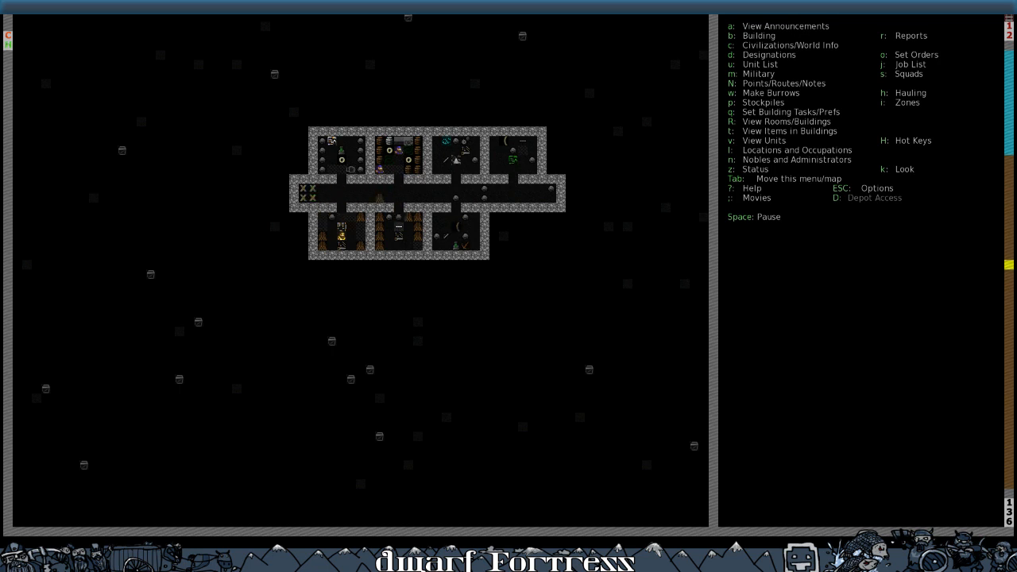
pyautogui.click(749, 168)
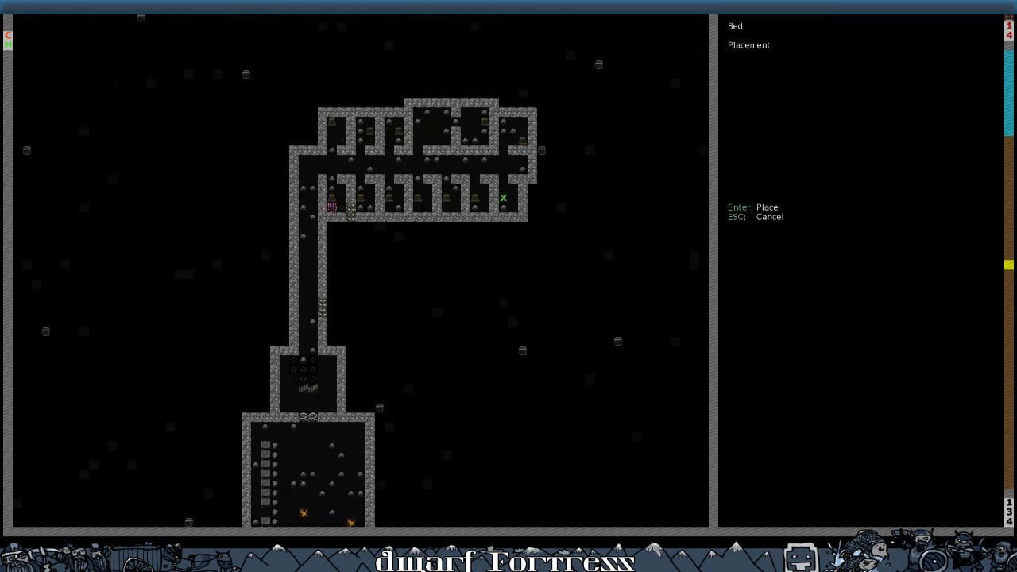
# Step: Cancel the bed placement and select a child wandering the underground halls
pyautogui.press('Escape')
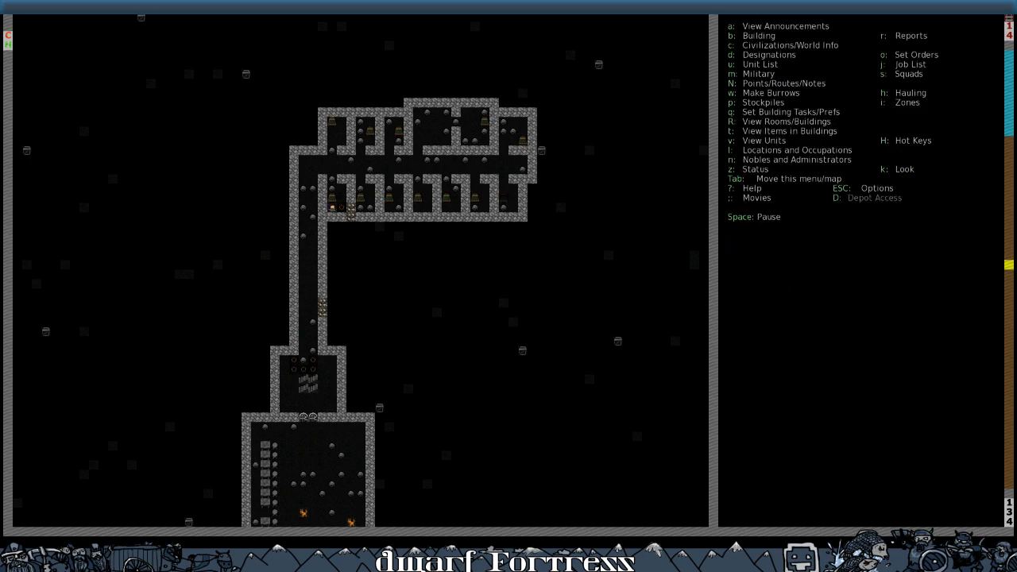
pyautogui.press('k')
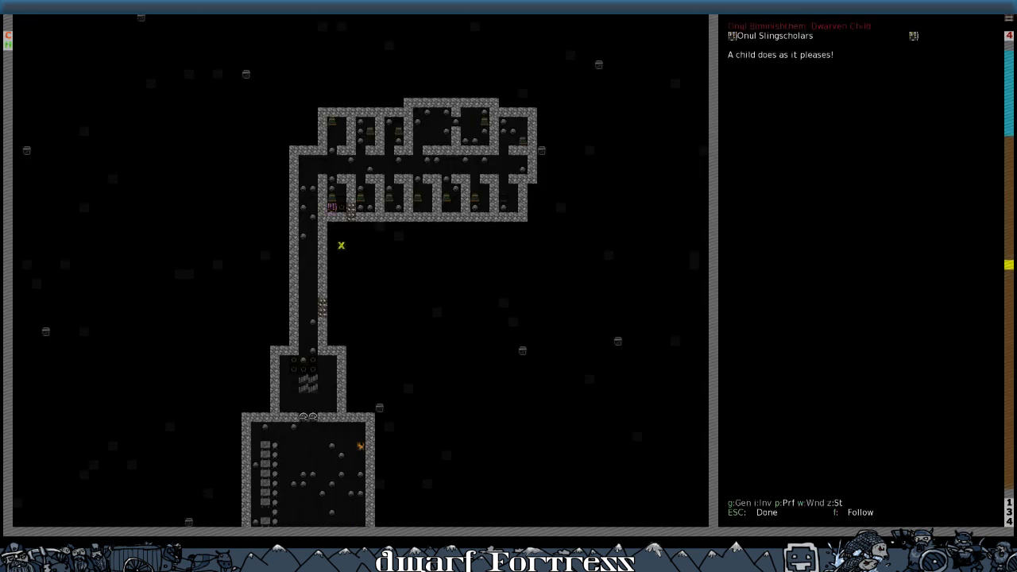
# Step: View the child's worn inventory, then leave its details
pyautogui.press('i')
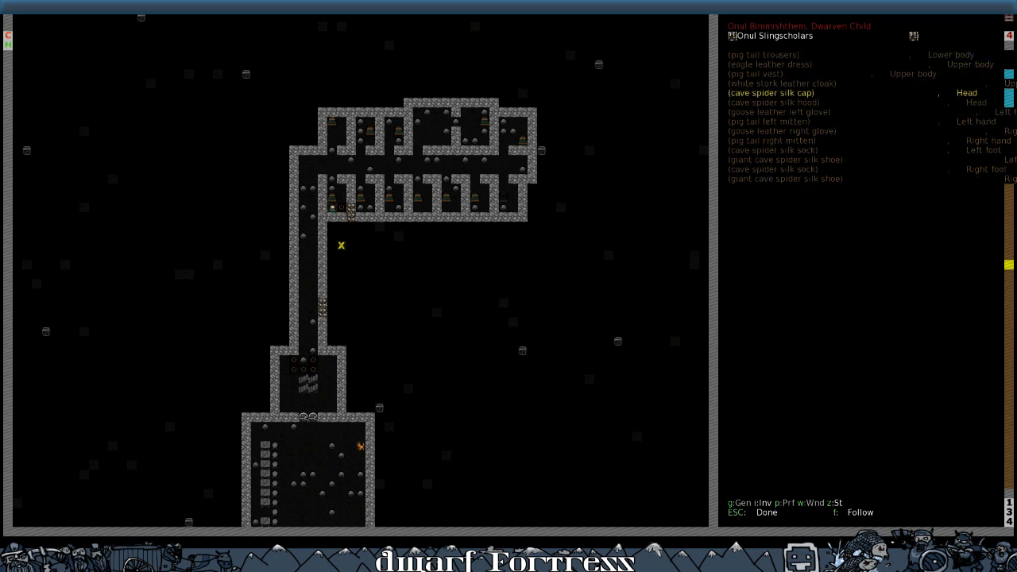
pyautogui.press('Escape')
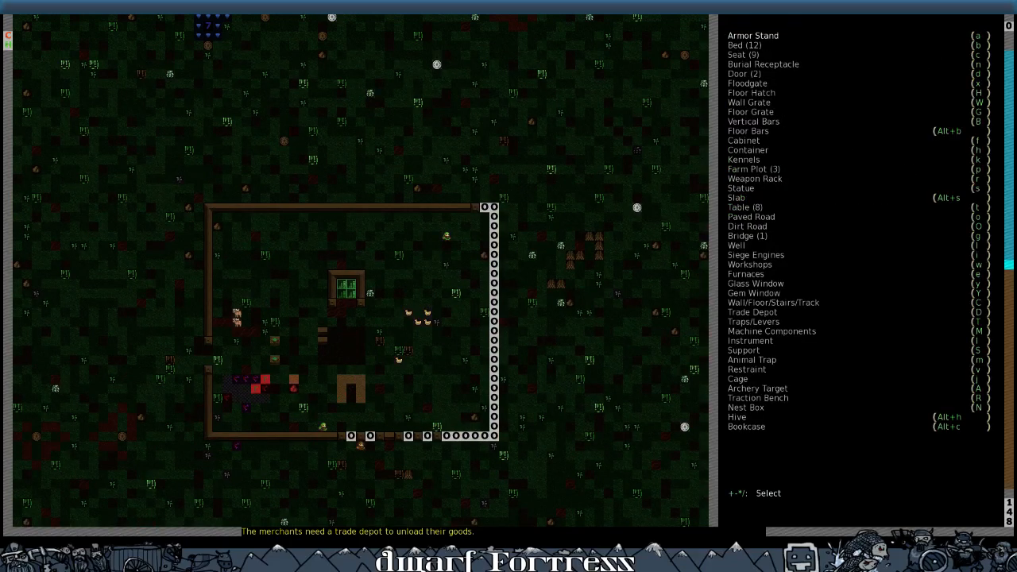
# Step: Place a Trade Depot in the enclosure's top-left corner, built from diorite
pyautogui.click(736, 206)
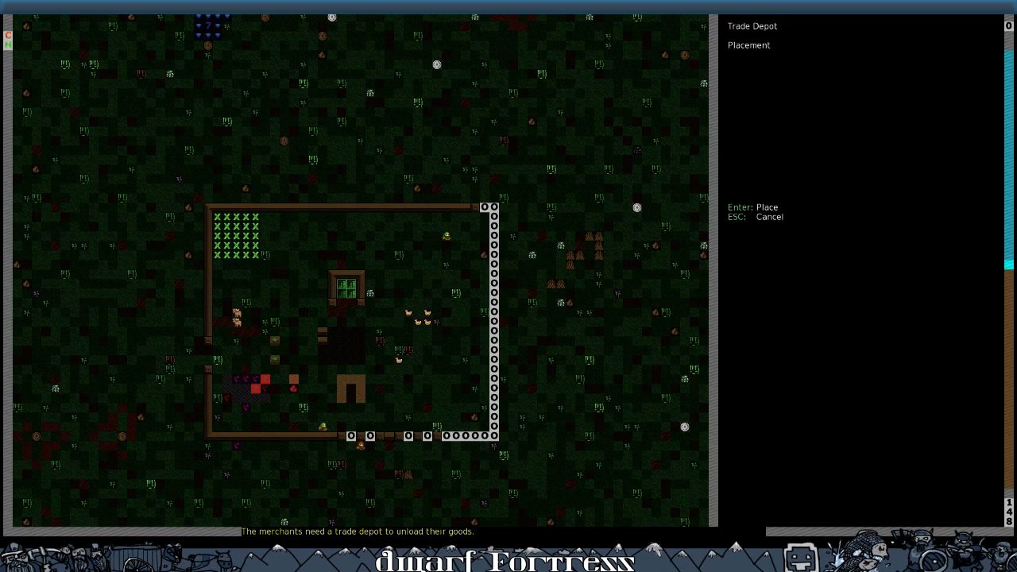
pyautogui.press('Enter')
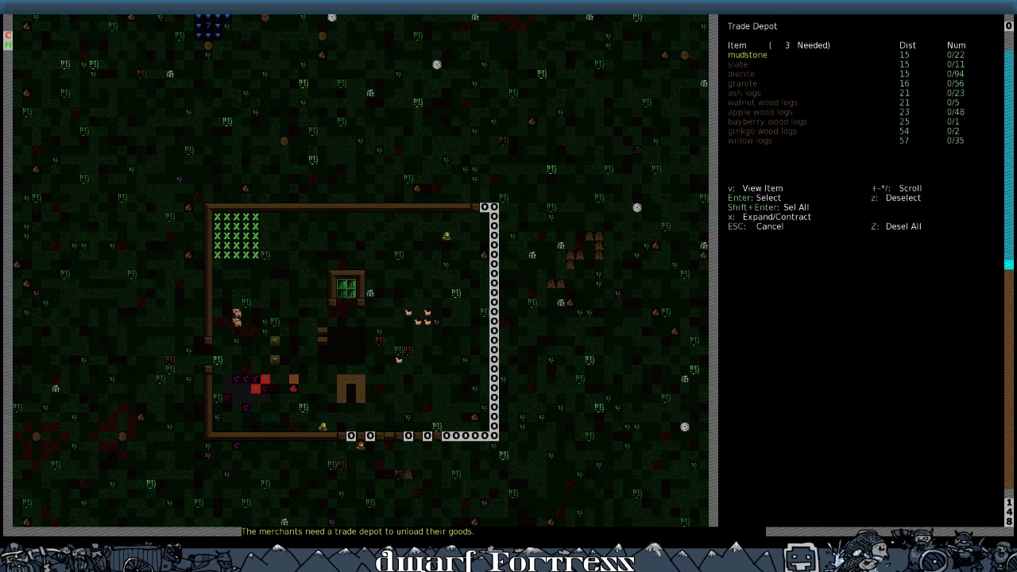
pyautogui.press('down')
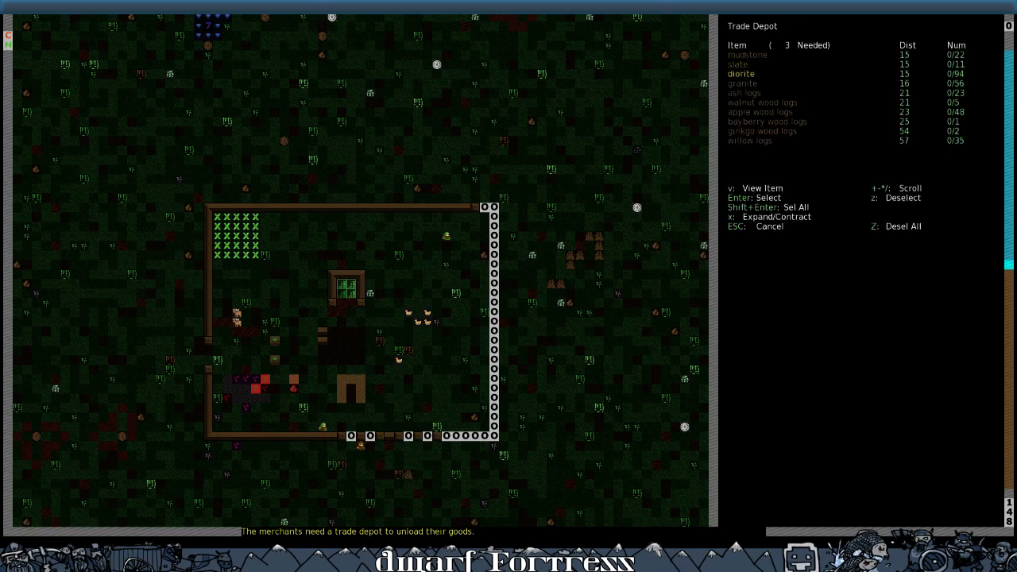
pyautogui.press('Escape')
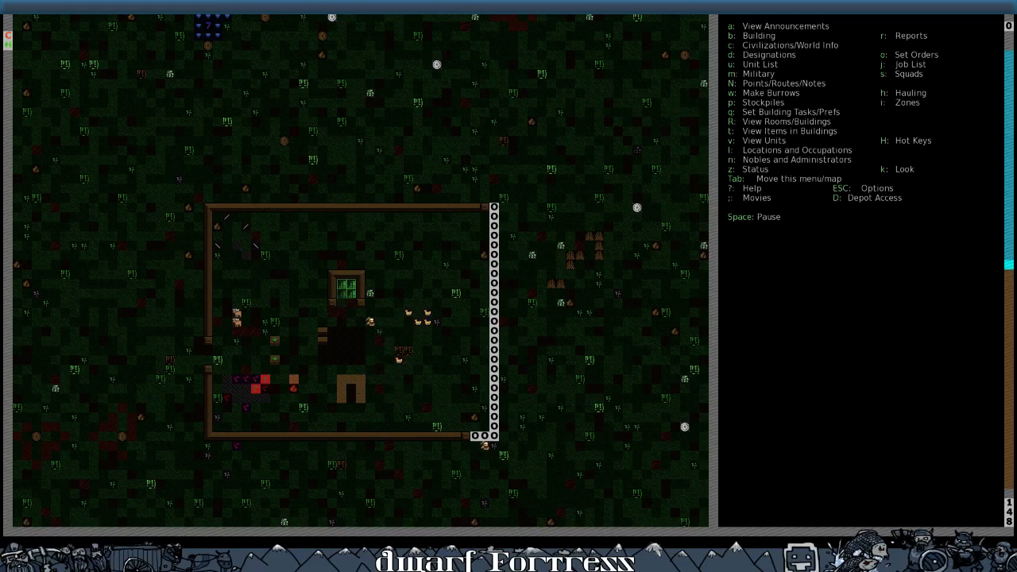
# Step: Set a granite door into the enclosure's west wall gap
pyautogui.click(494, 273)
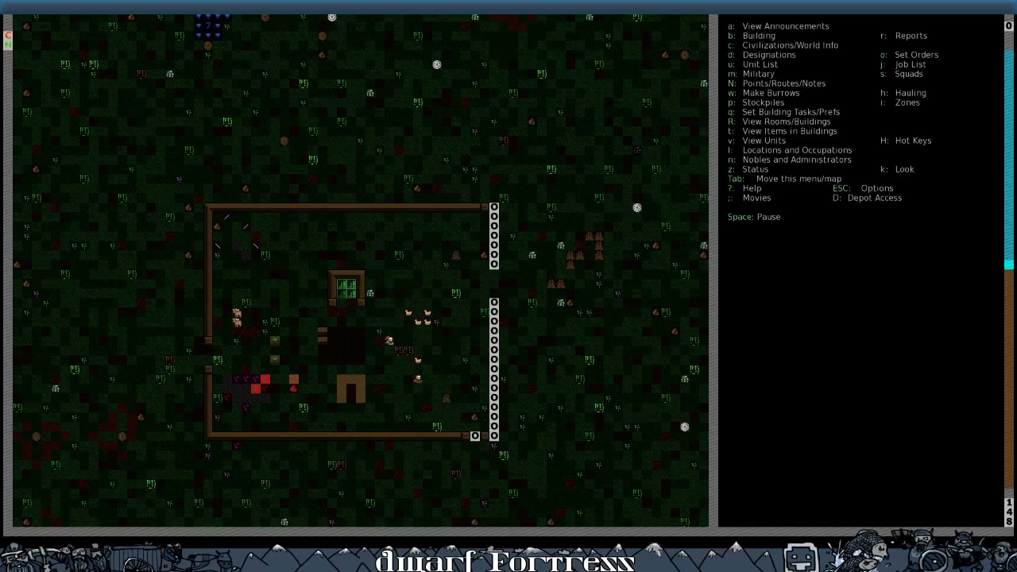
pyautogui.click(733, 35)
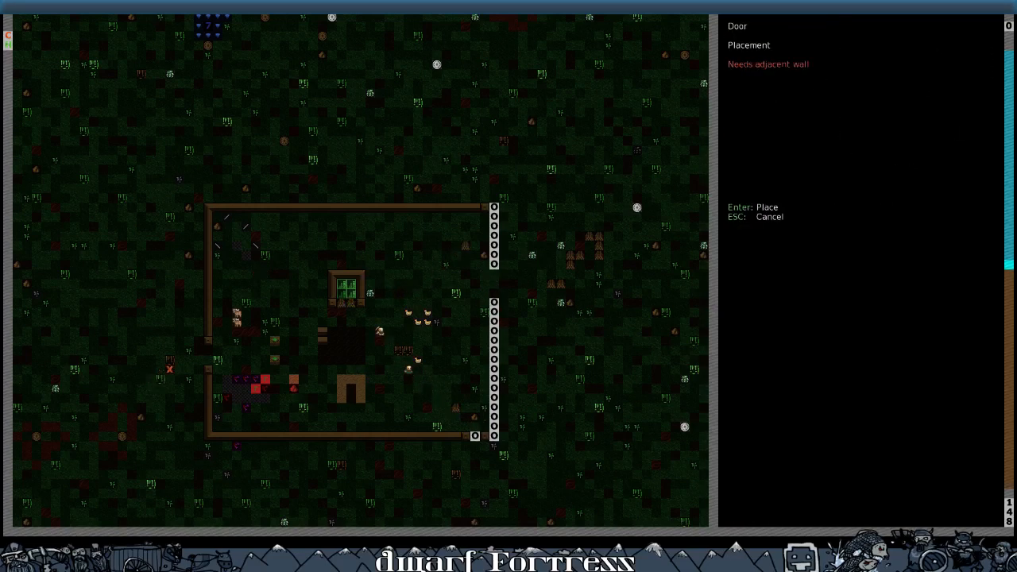
pyautogui.press('Enter')
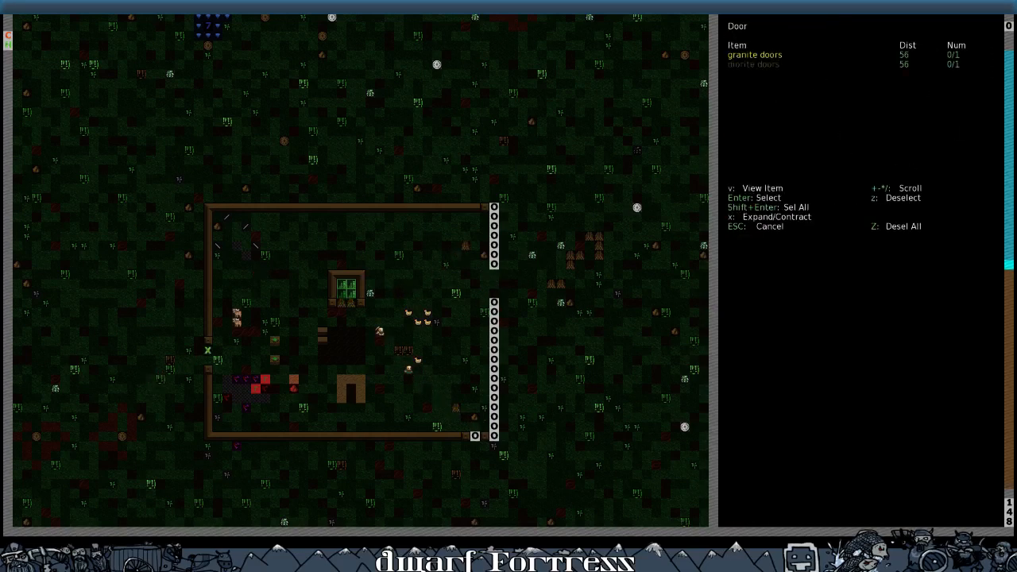
pyautogui.press('Escape')
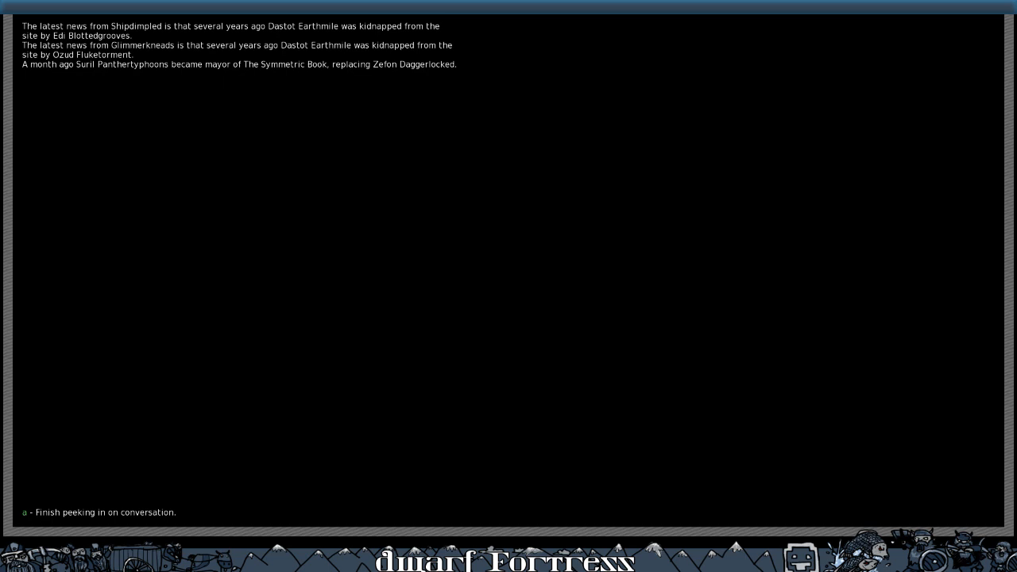
# Step: Finish hearing the liaison's news so the merchants ask about fortress requests
pyautogui.press('a')
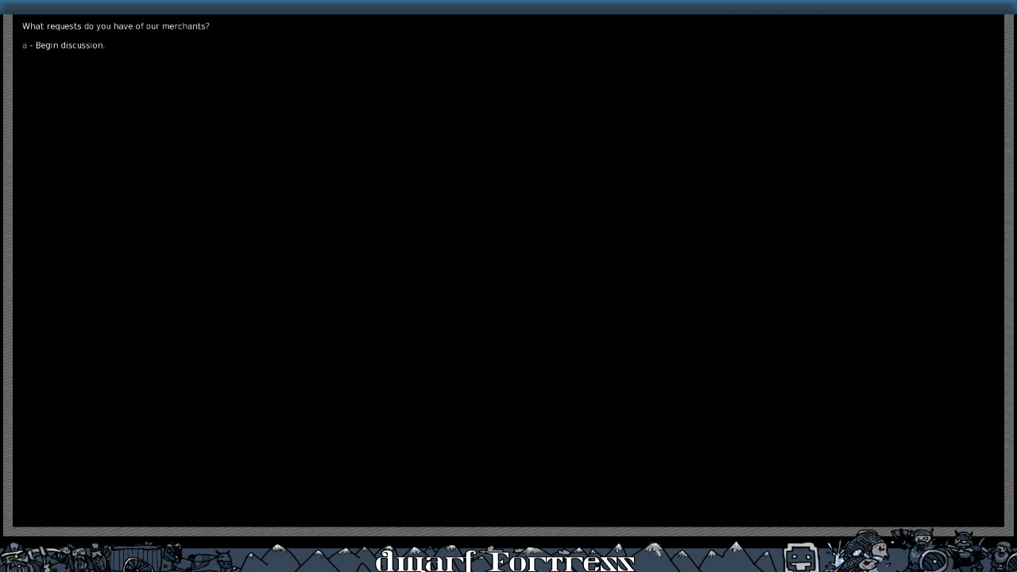
# Step: Request Plump Helmet Spawn under Seeds and Mail Shirts under Bodywear, finalizing the import agreement
pyautogui.press('a')
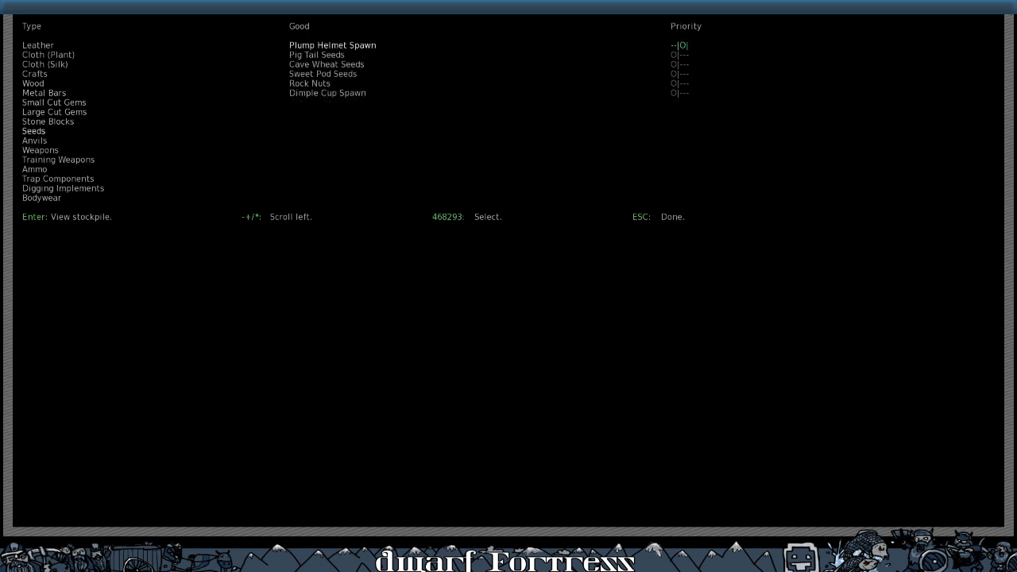
pyautogui.click(42, 149)
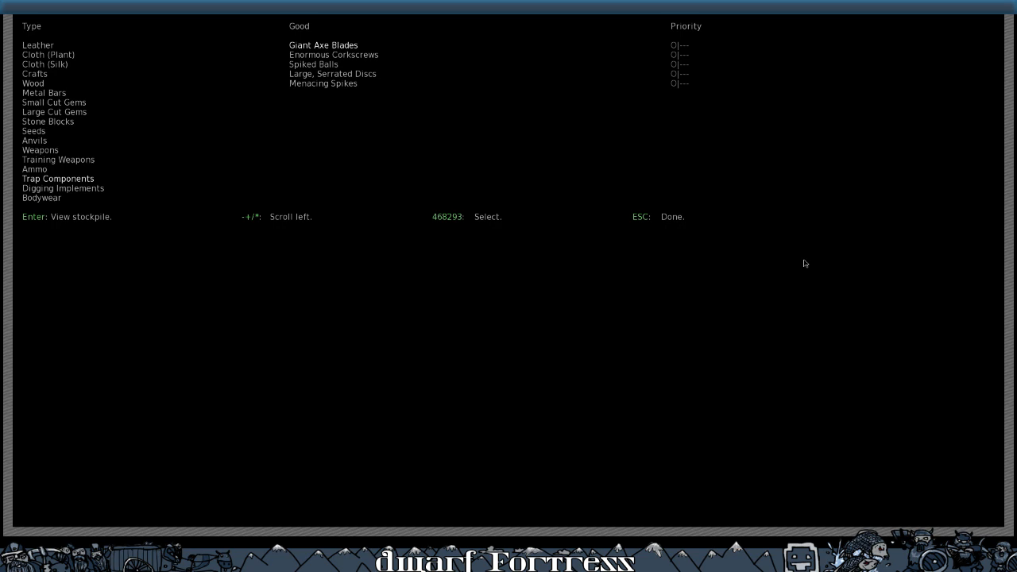
pyautogui.press('Down')
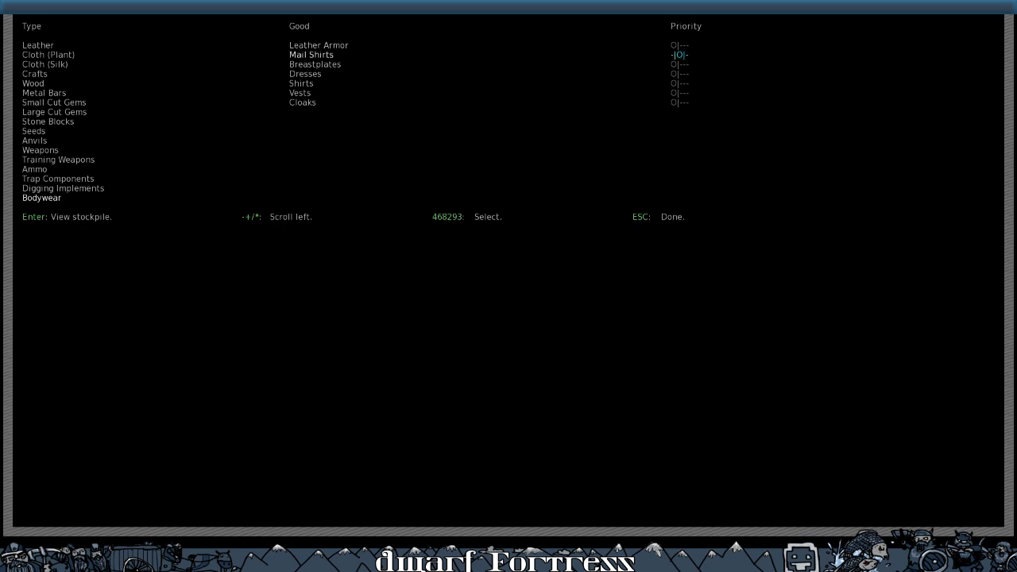
pyautogui.press('down')
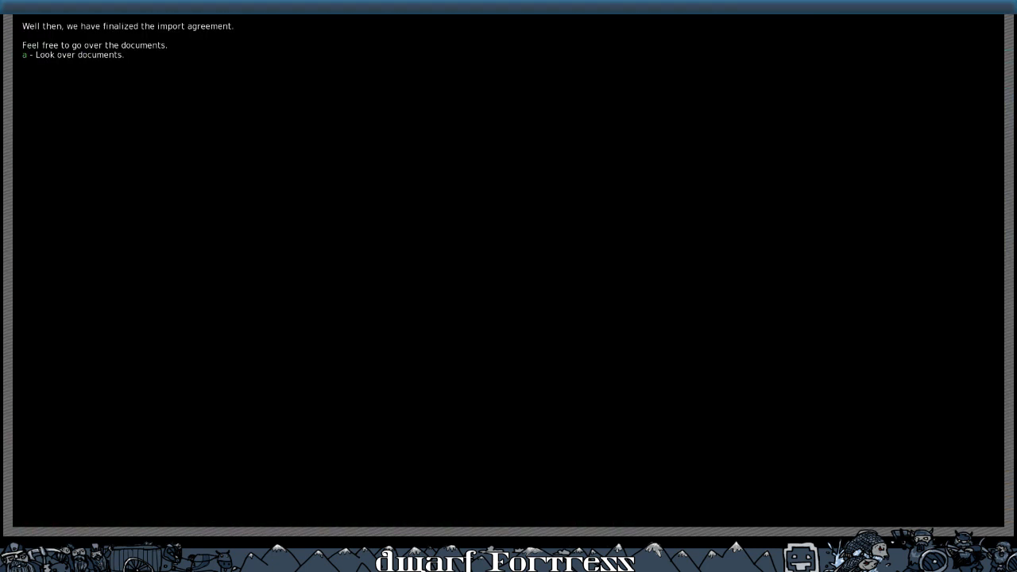
# Step: Review the agreement's price and priority documents, then return to the surface enclosure map
pyautogui.press('a')
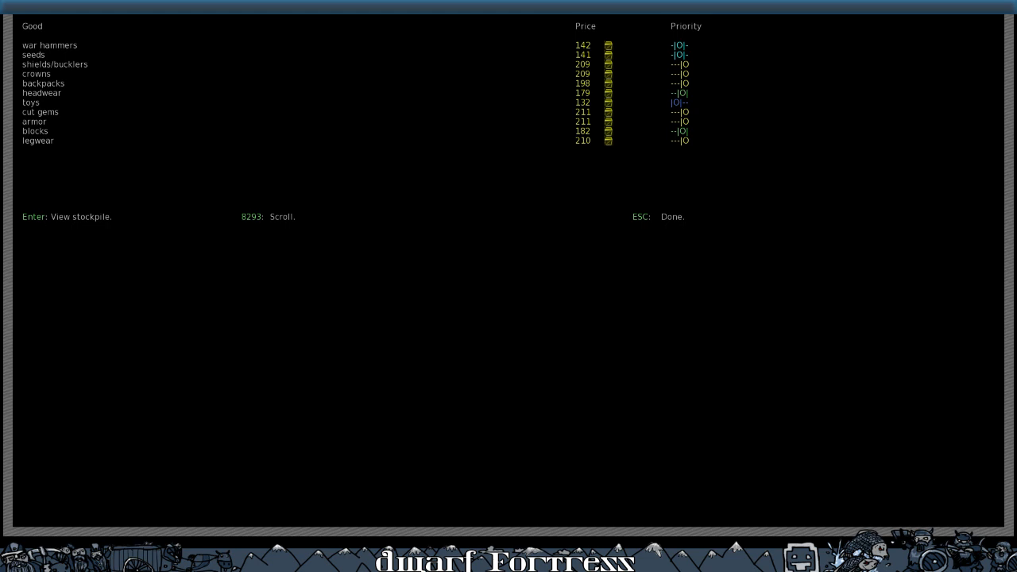
pyautogui.press('Escape')
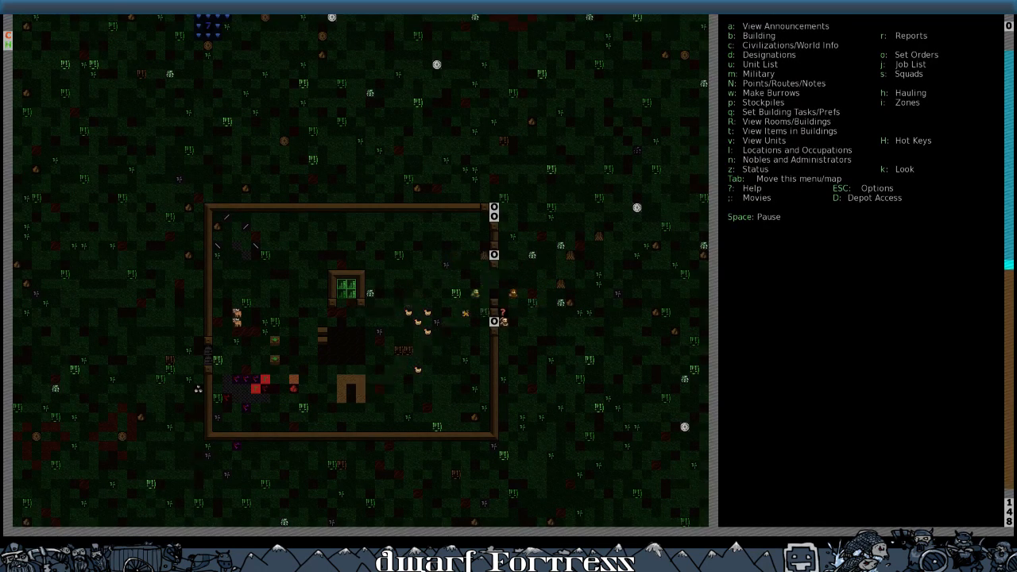
# Step: Inspect the toad near the enclosure, then bring up the digging designation choices underground
pyautogui.hscroll(3)
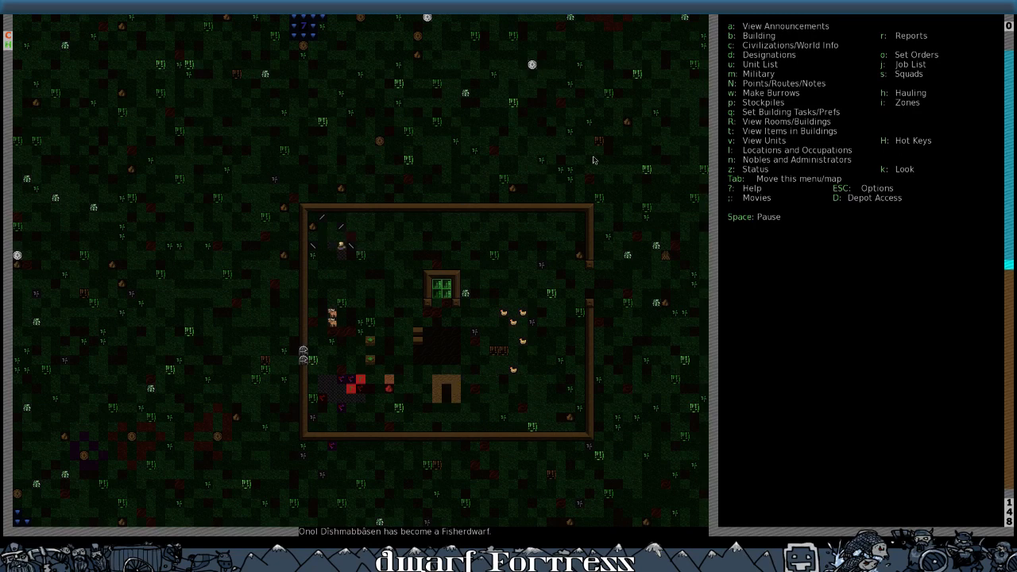
pyautogui.press('k')
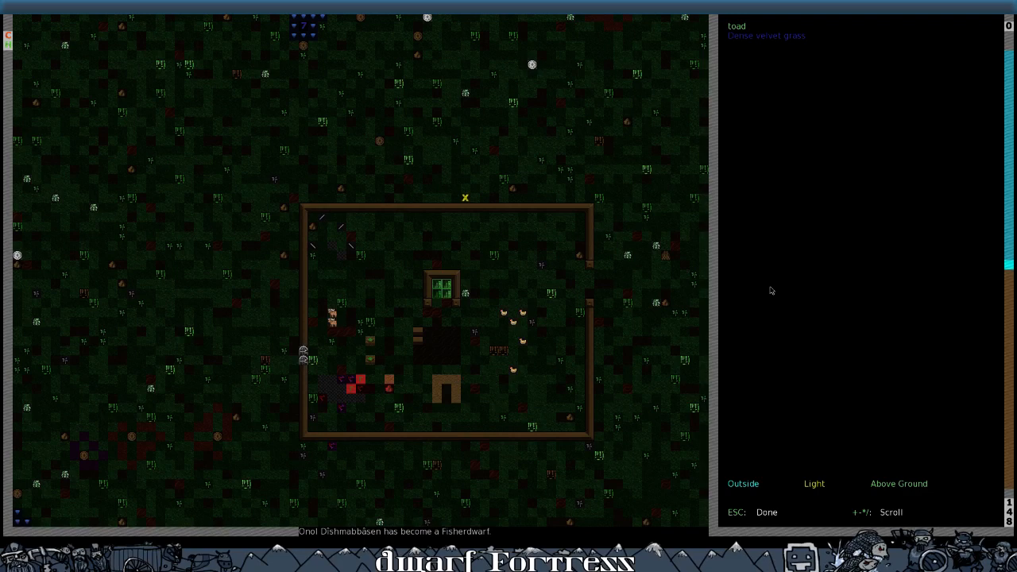
pyautogui.press('Escape')
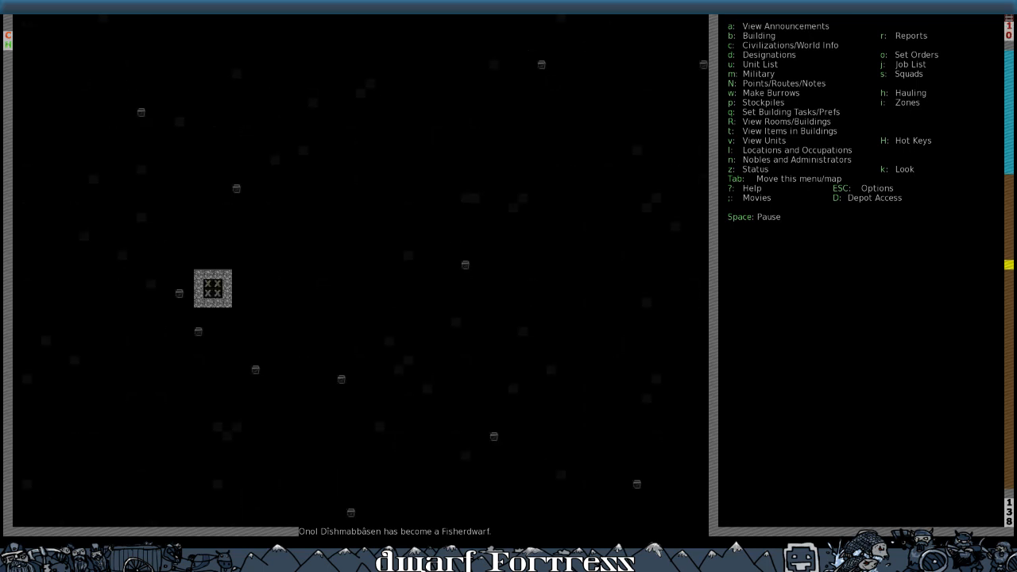
pyautogui.press('d')
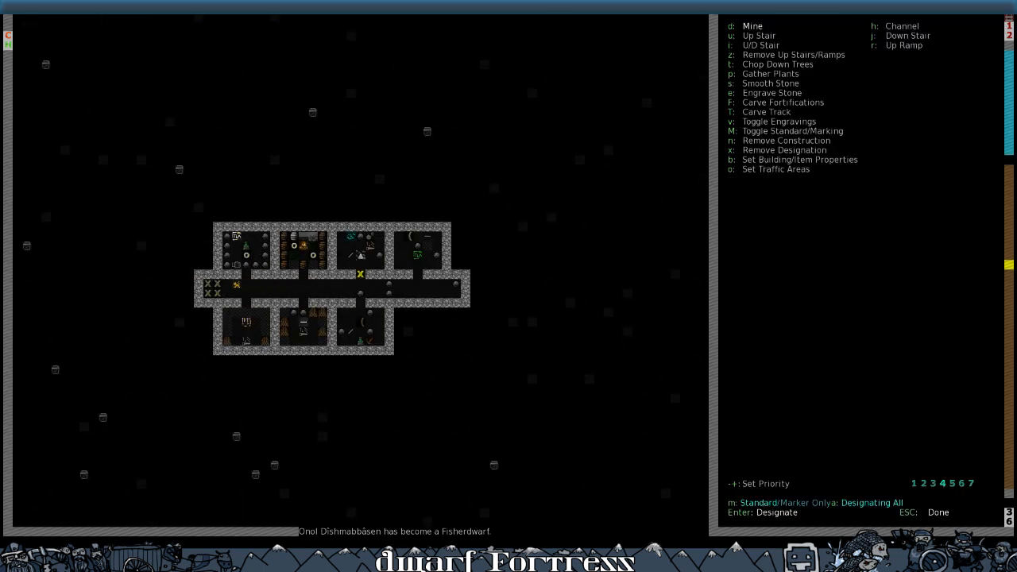